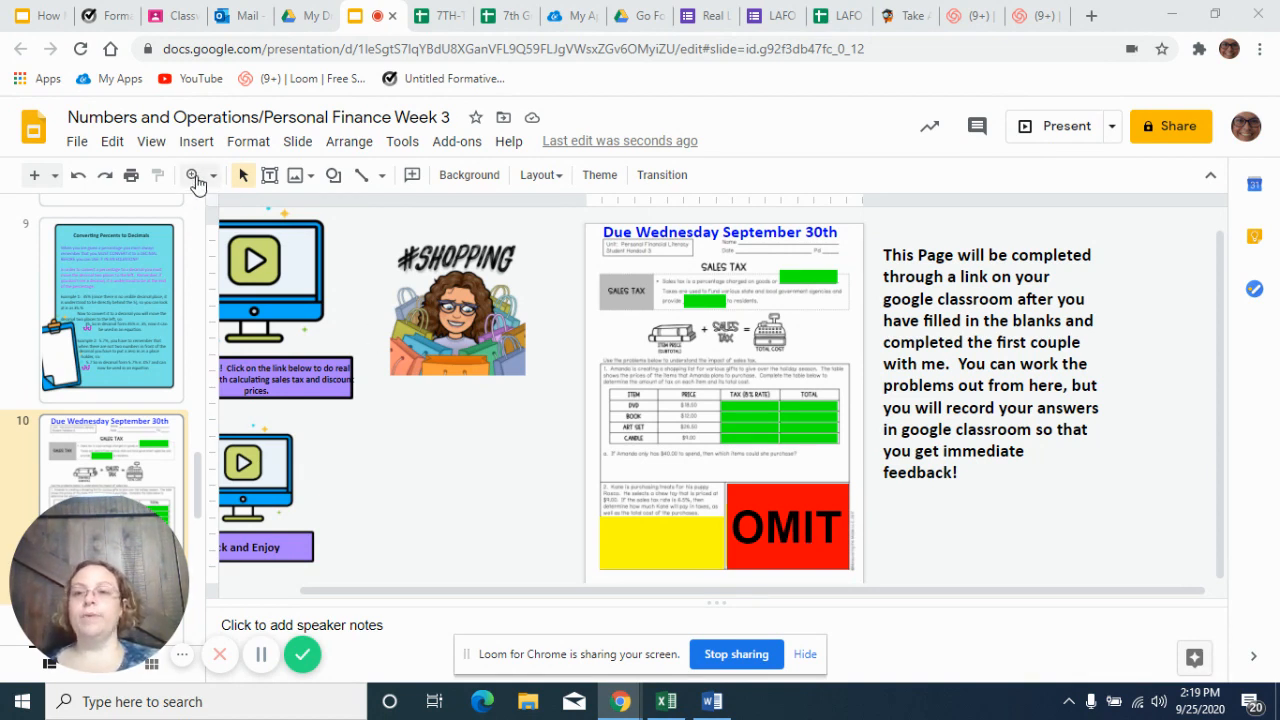
Zoom in so the Sales Tax worksheet on slide 10 fills the editing area
click(192, 176)
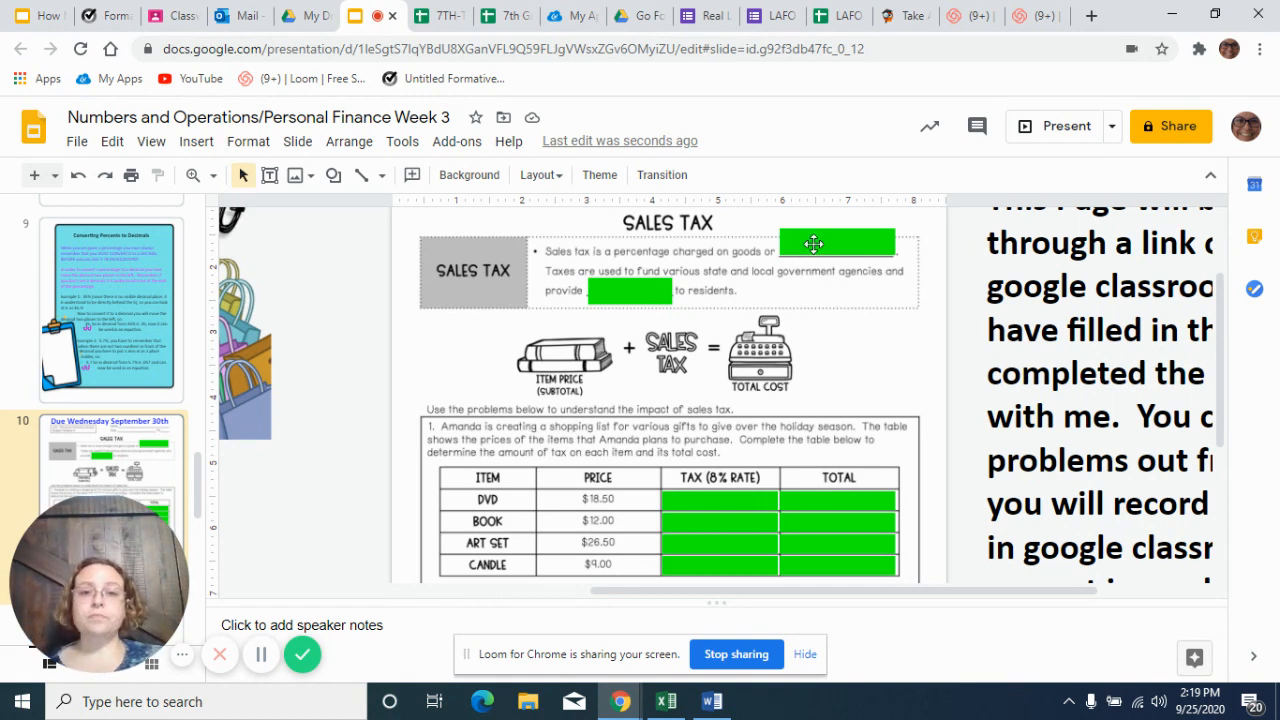
Fill the definition blanks with 'merchandise' and 'services', then move down toward the item table
click(836, 242)
text(merchandise)
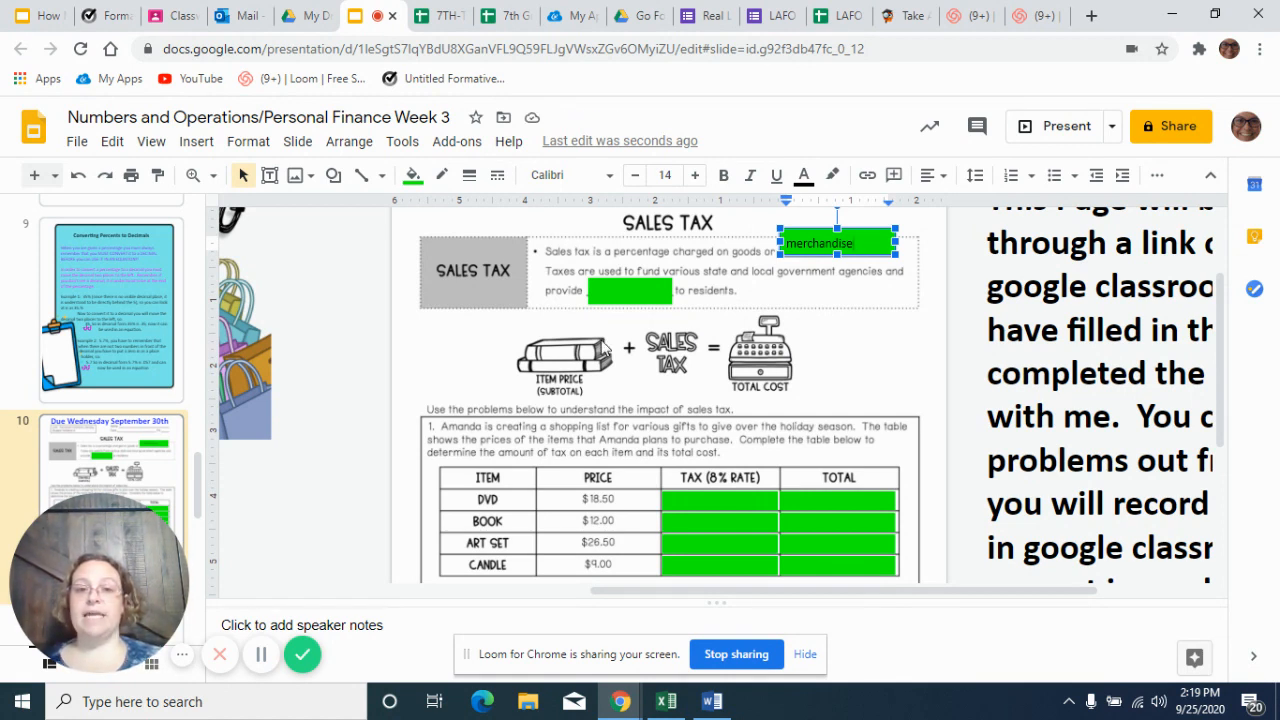
click(628, 290)
text(services)
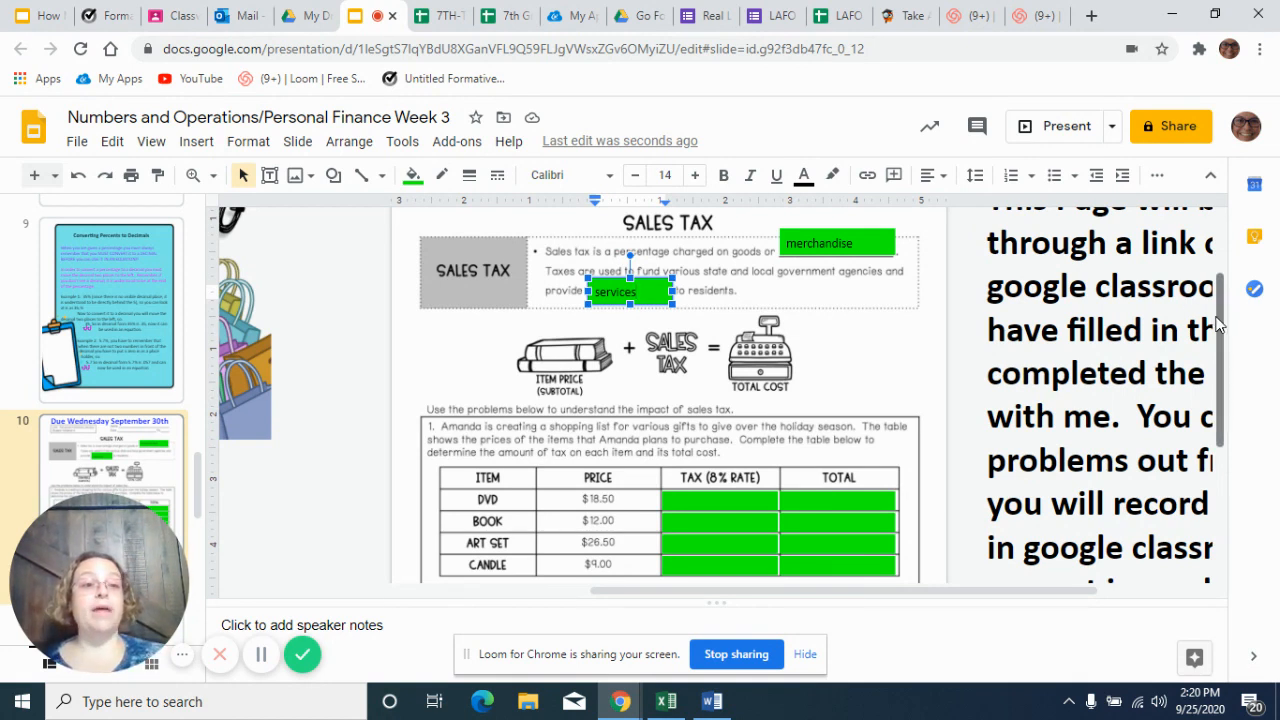
scroll(down, 3)
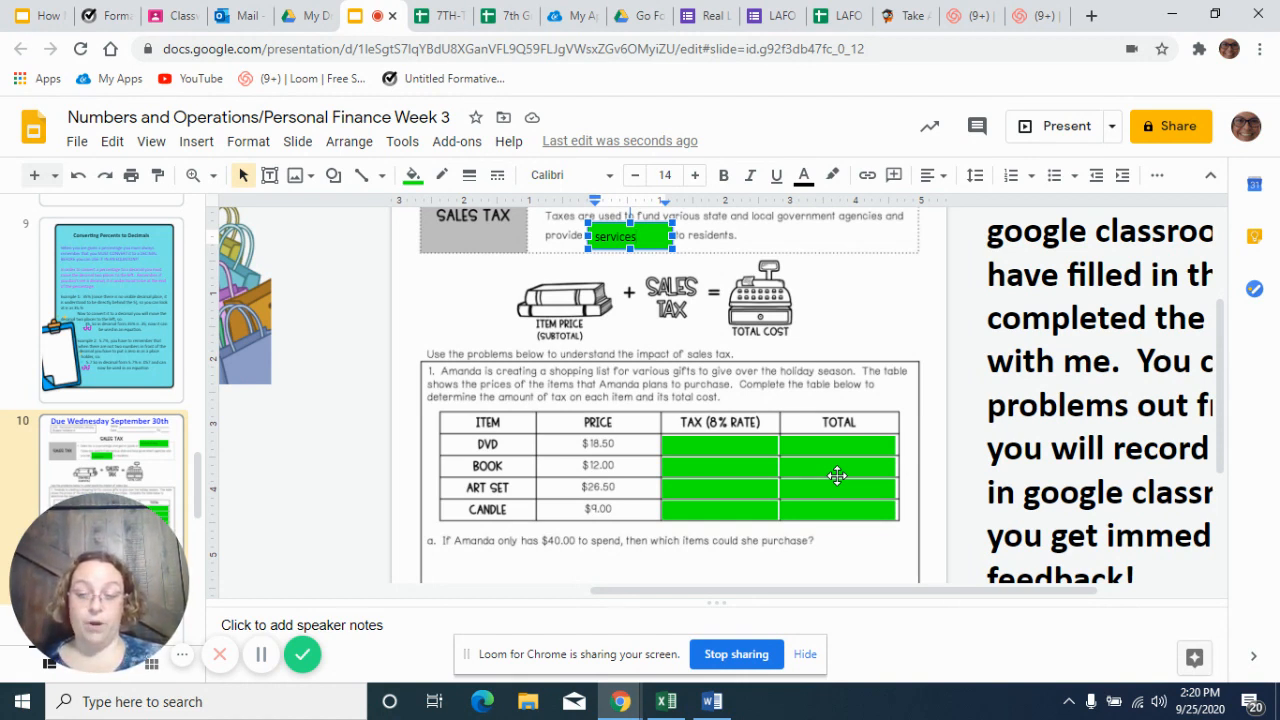
mouse_move(680, 512)
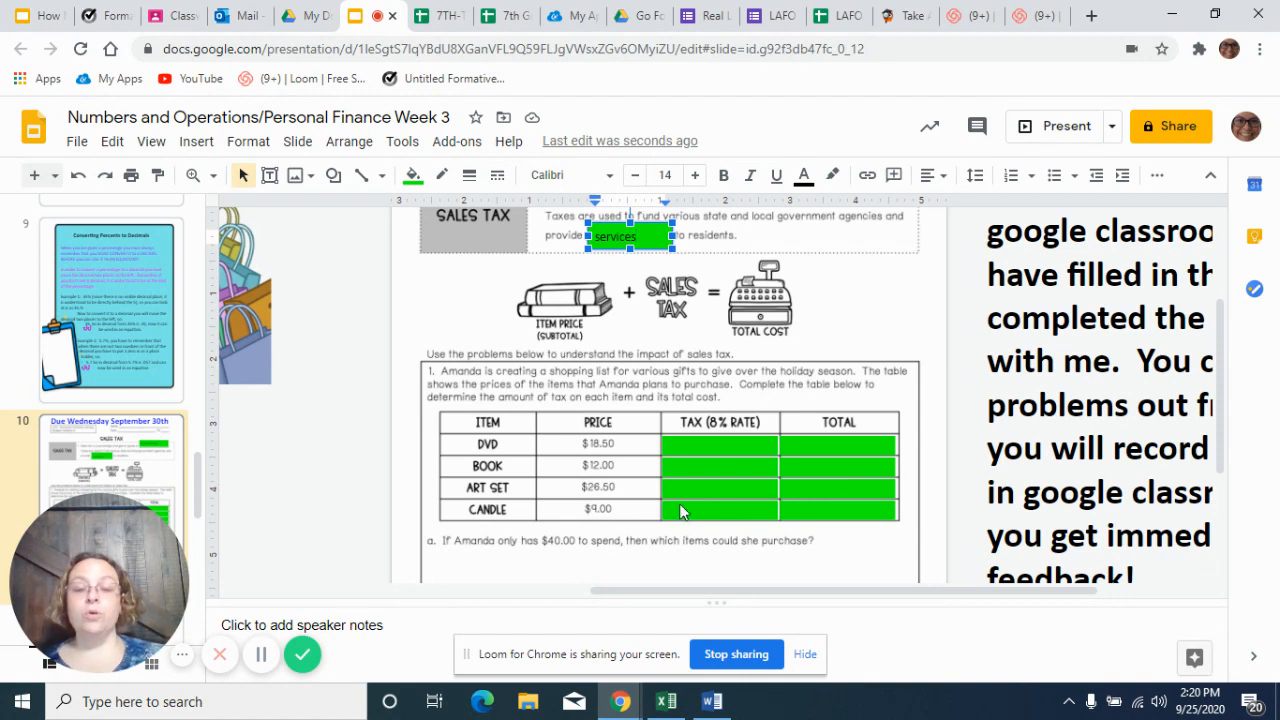
mouse_move(832, 508)
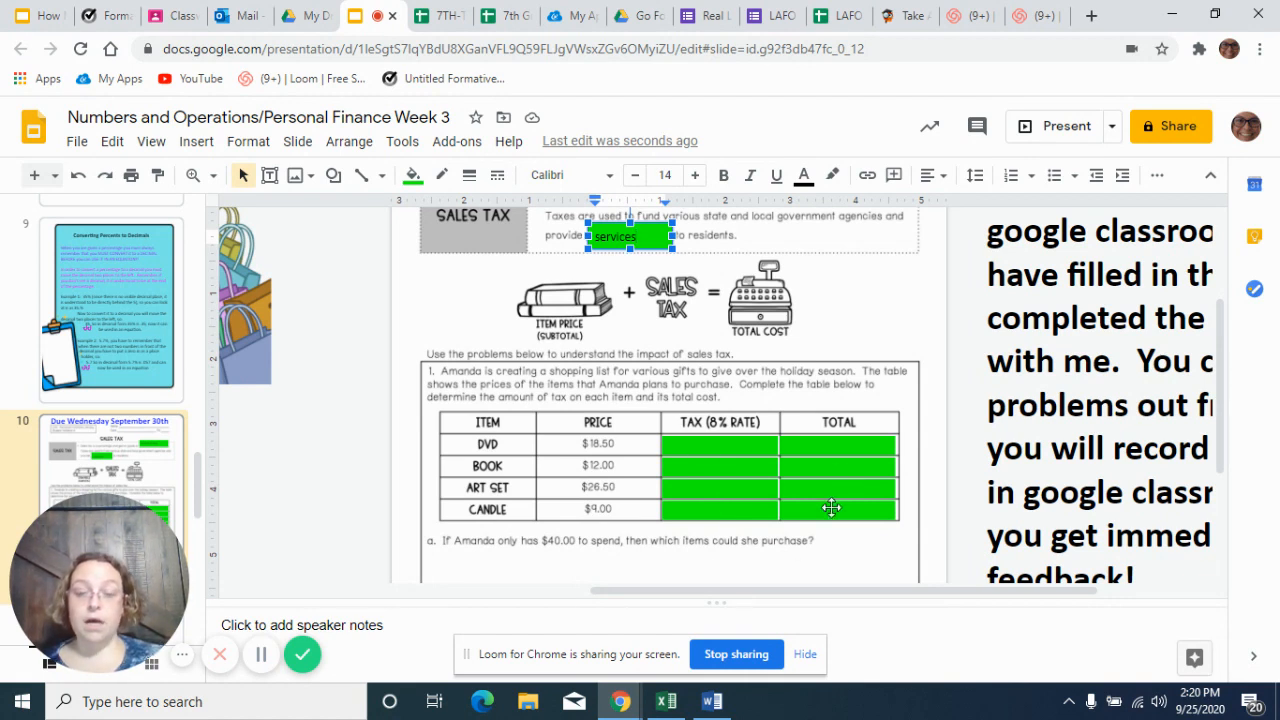
mouse_move(808, 532)
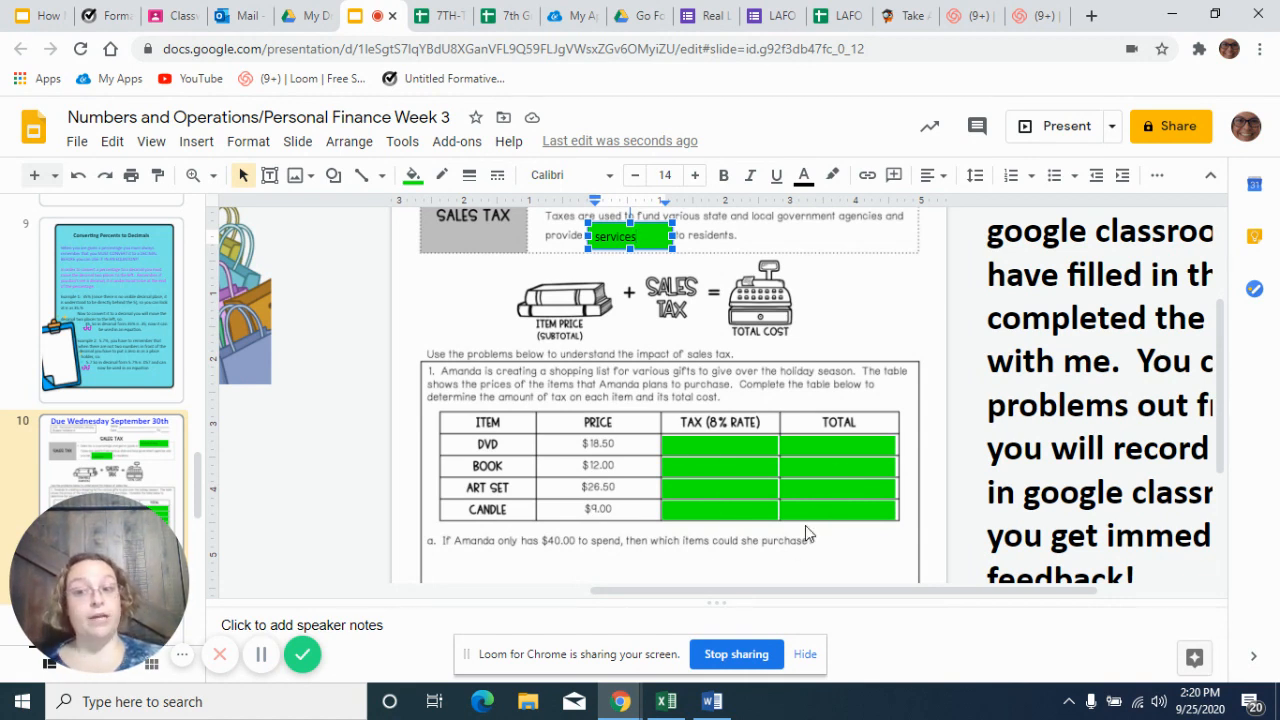
mouse_move(1196, 382)
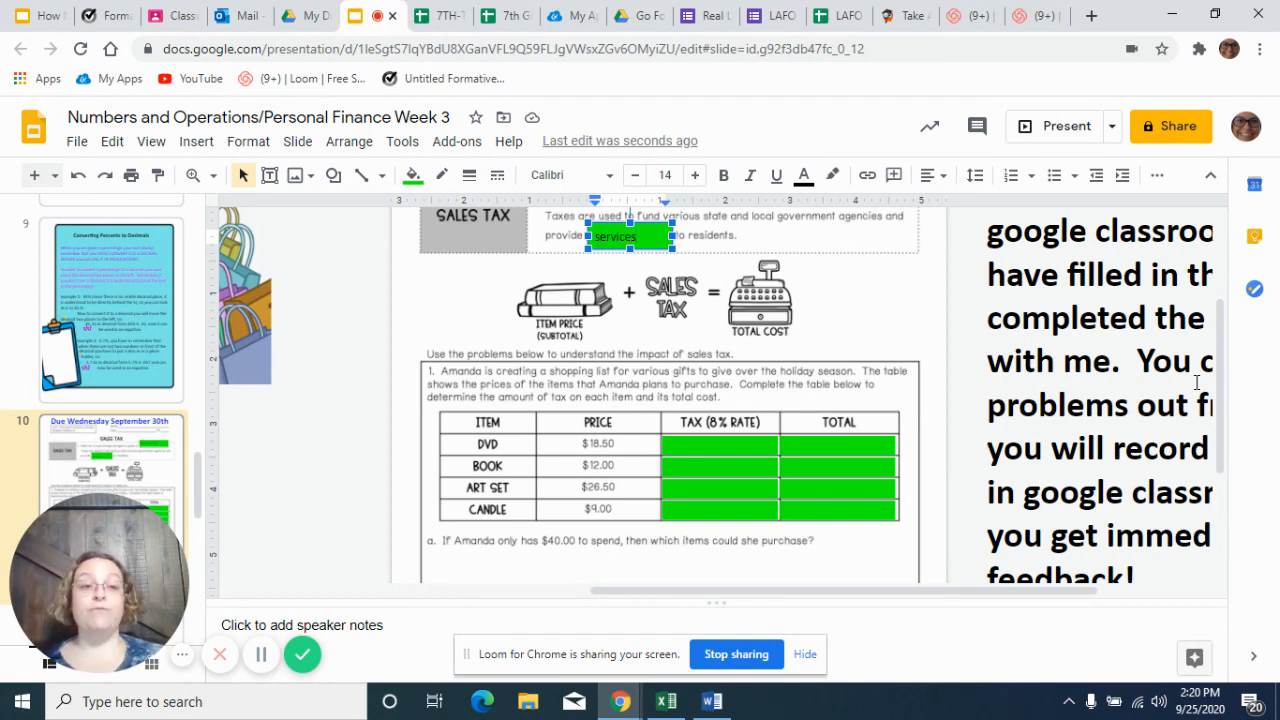
scroll(down, 3)
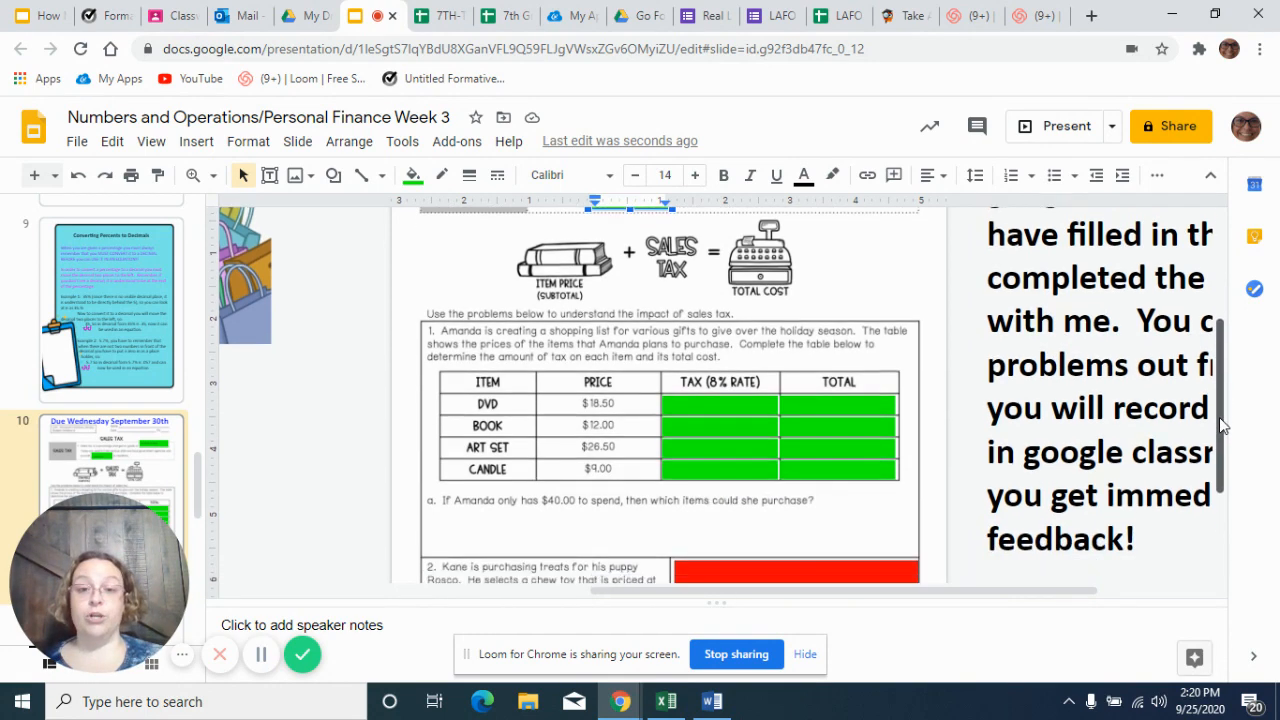
scroll(down, 3)
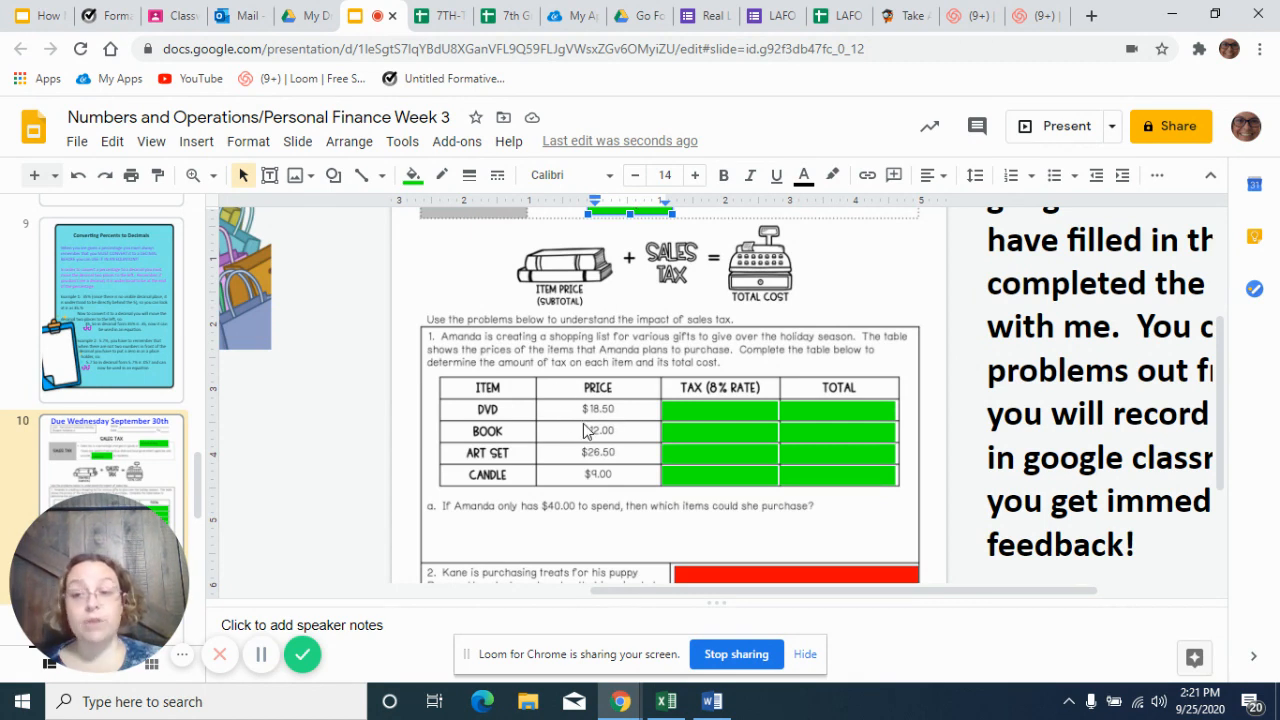
mouse_move(710, 400)
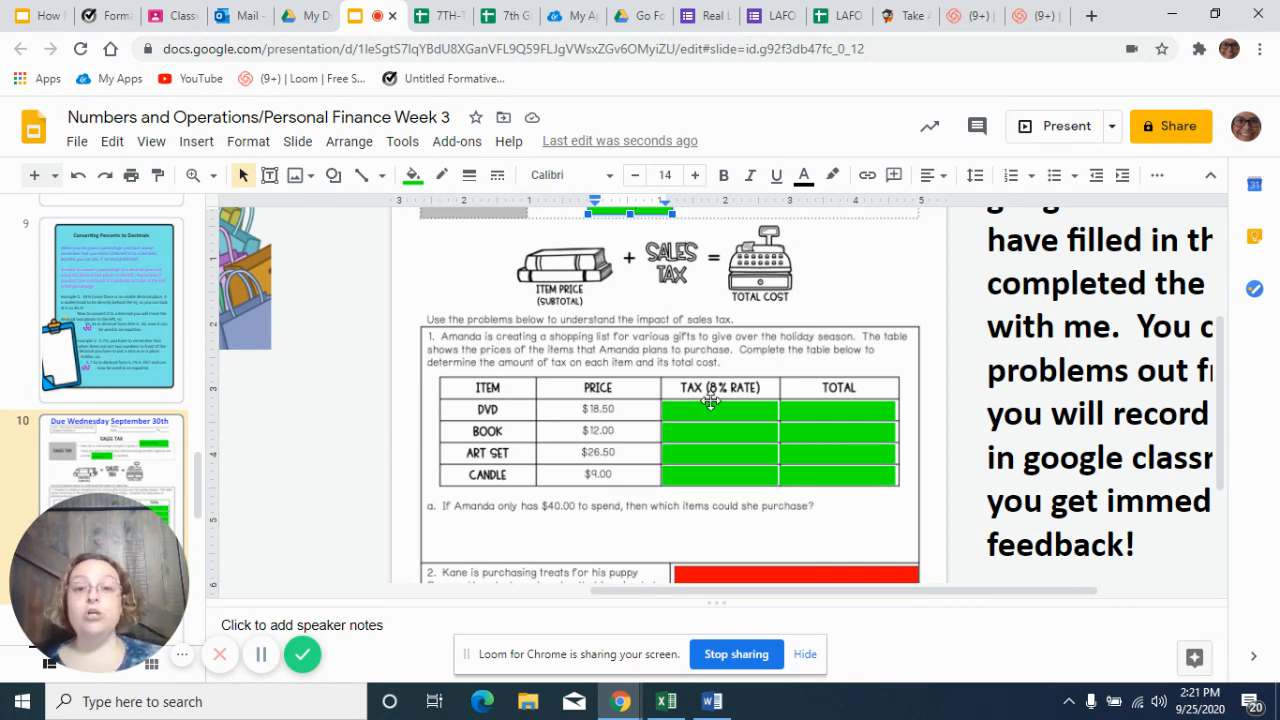
mouse_move(734, 408)
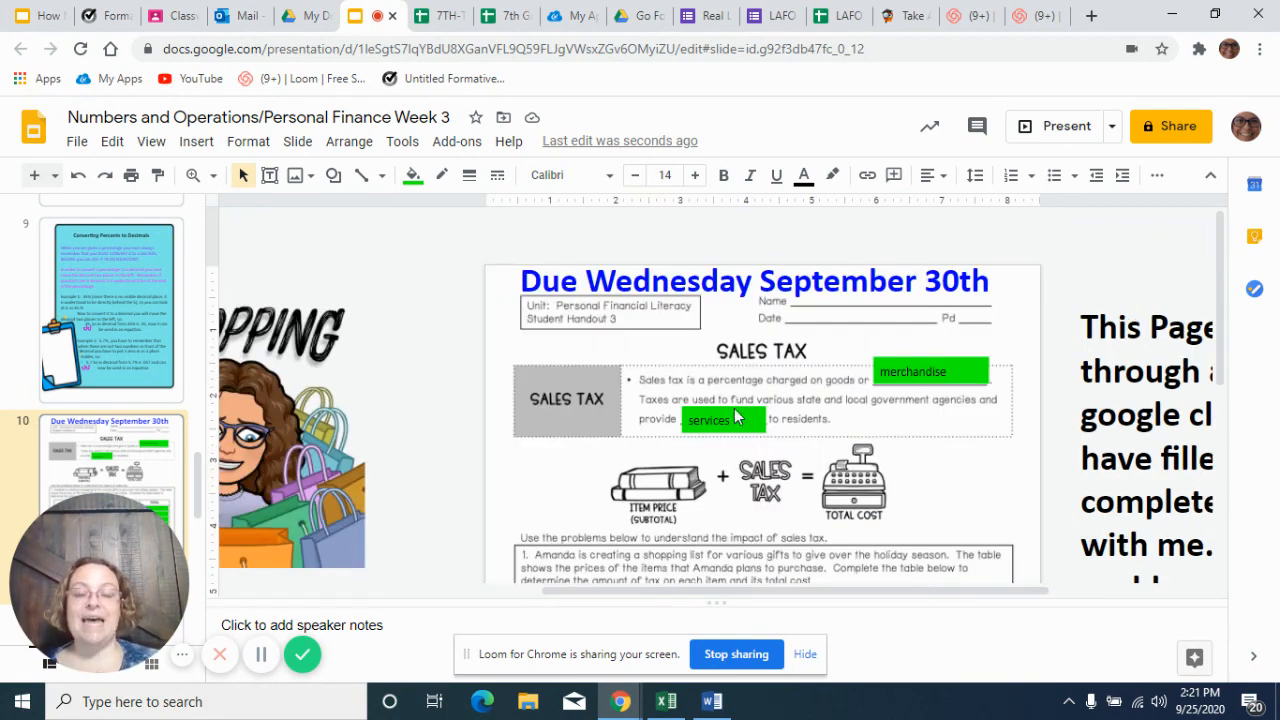
Scroll down to Problem 1's item table to reach the DVD tax cell
scroll(down, 3)
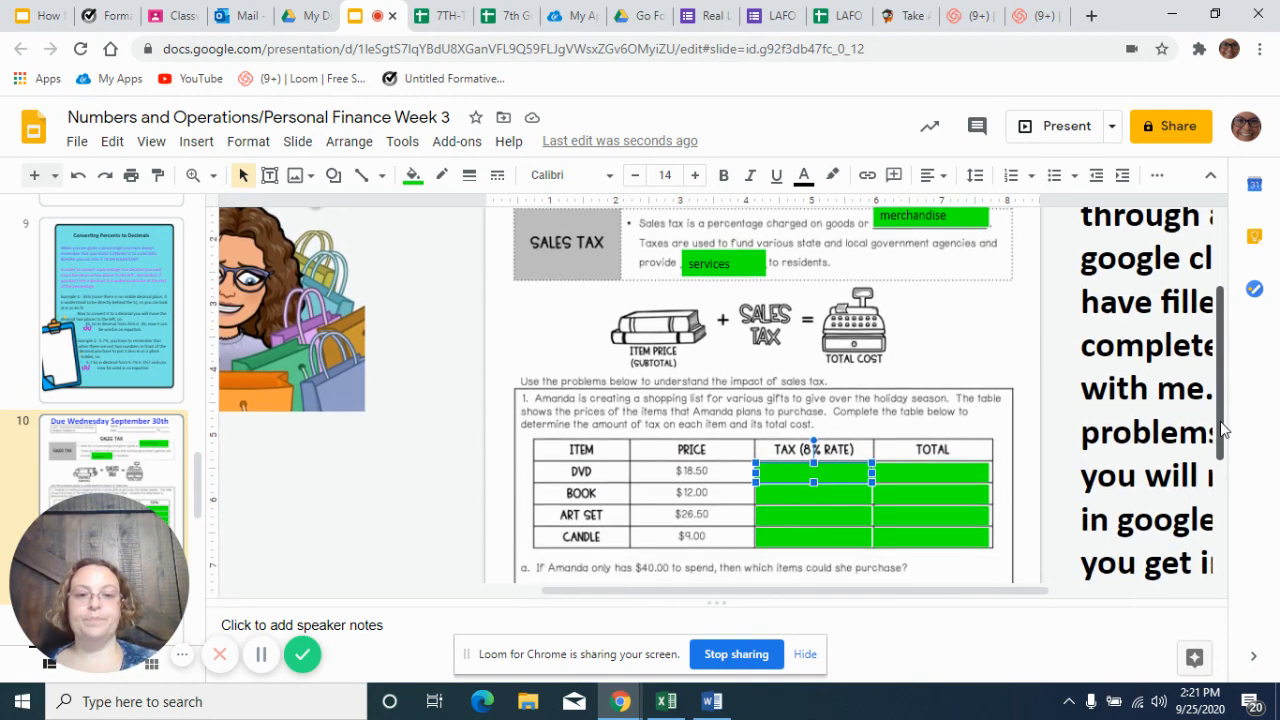
scroll(down, 3)
text(18.50 x .08 )
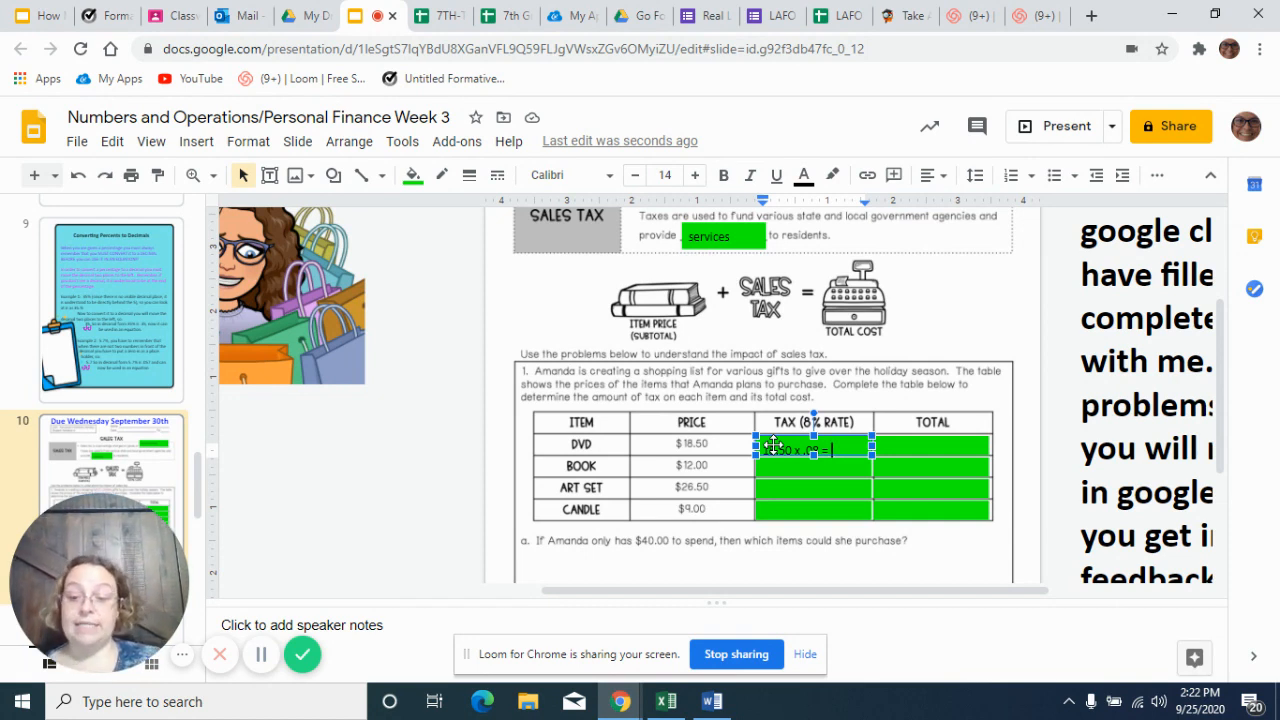
Finish the DVD tax as '= 1.48' and enter the total '18.50 + 1.48 = $19.98'
text(= 1.48)
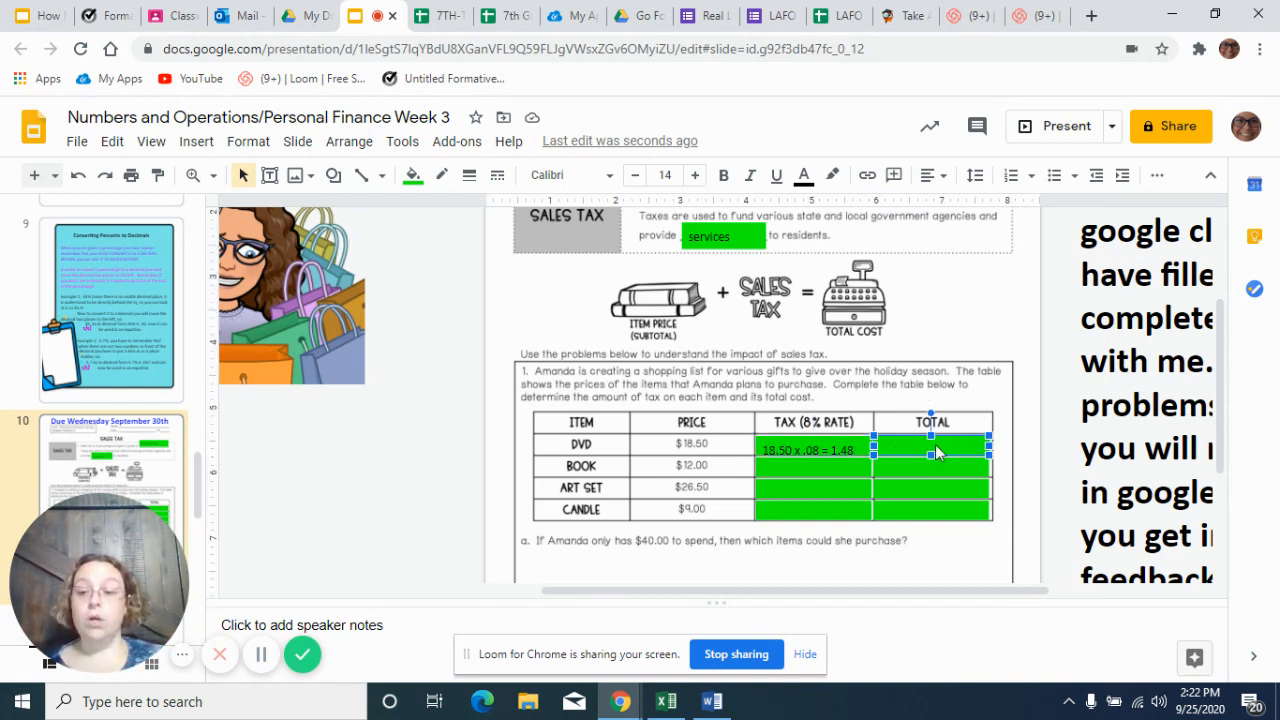
text(18.50)
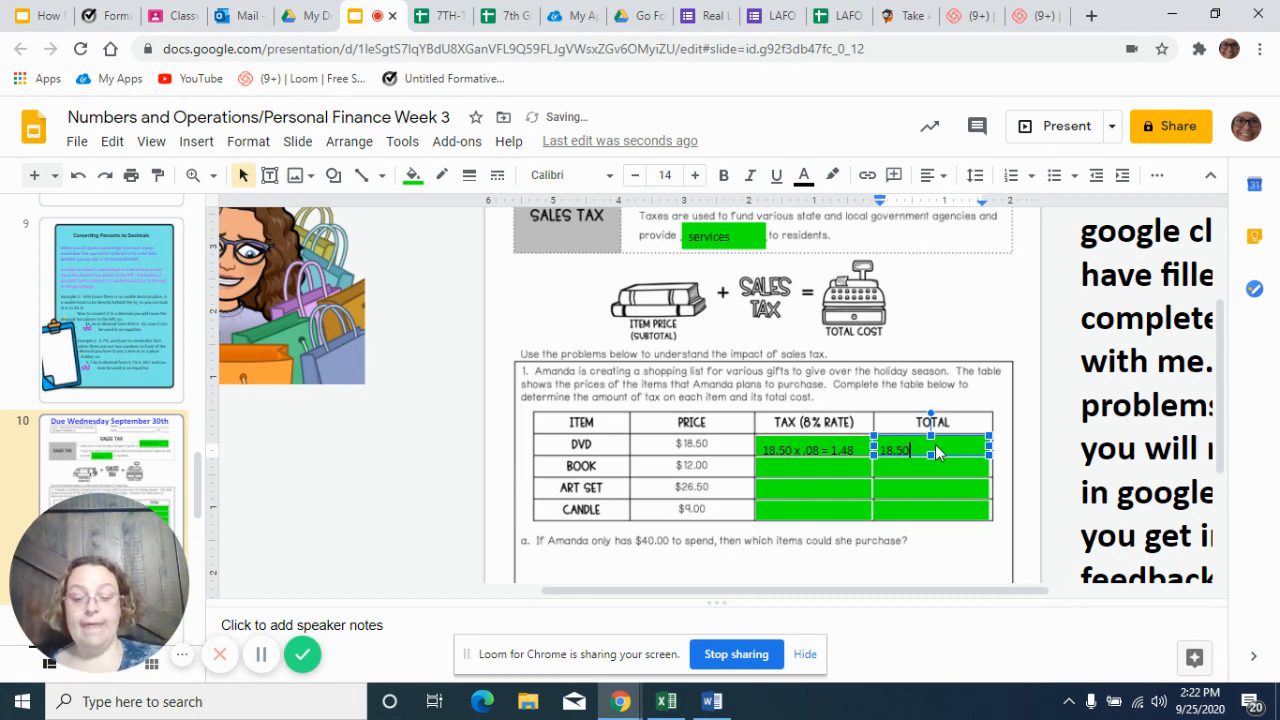
text(+ 1.48)
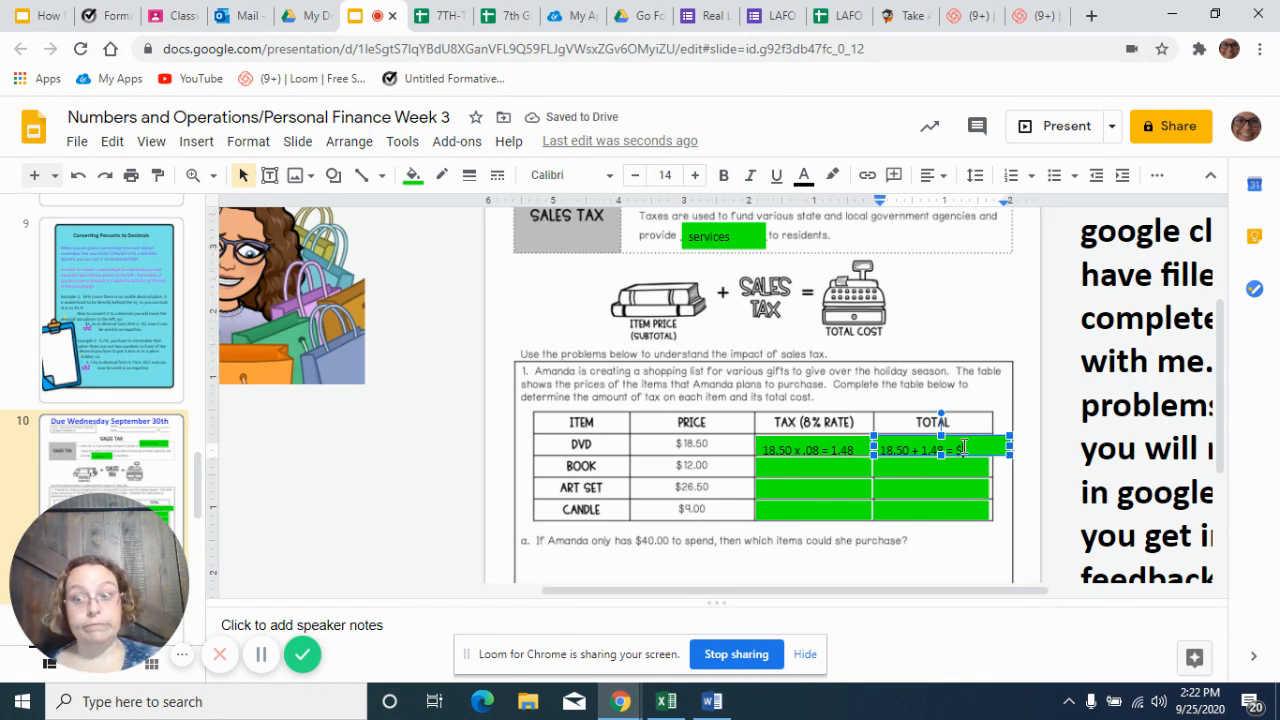
text(= $)
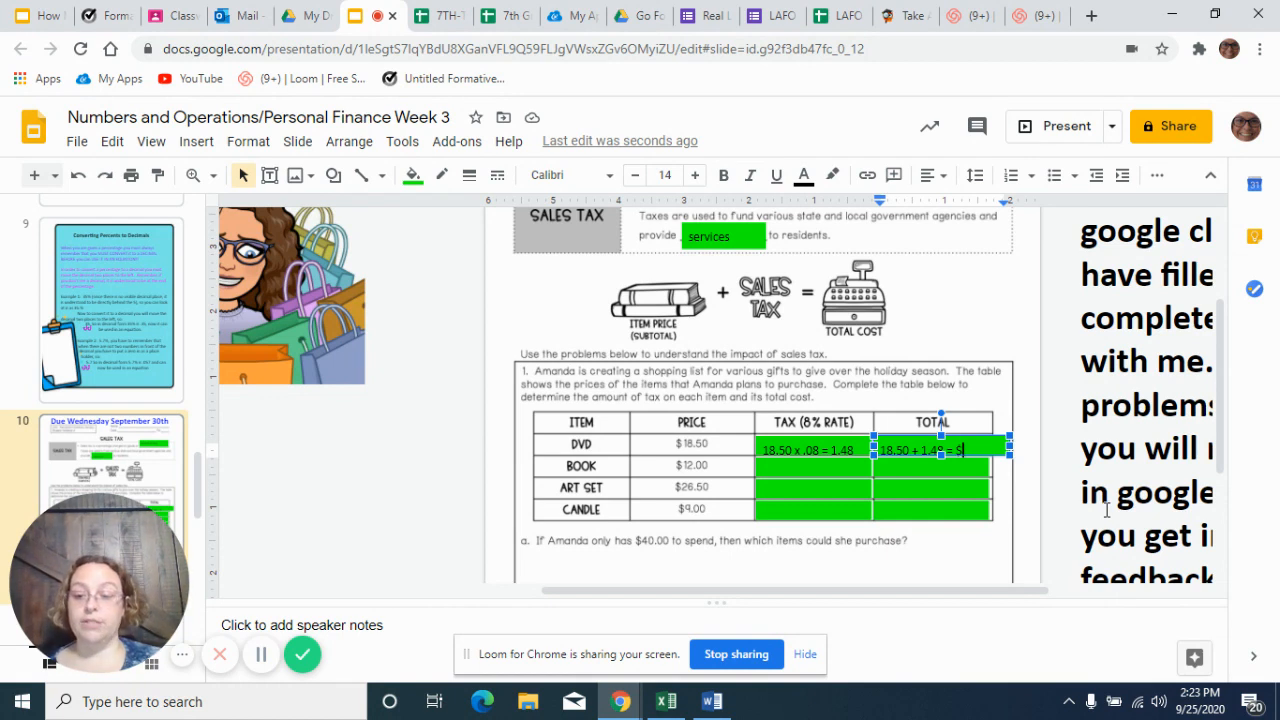
text(19.)
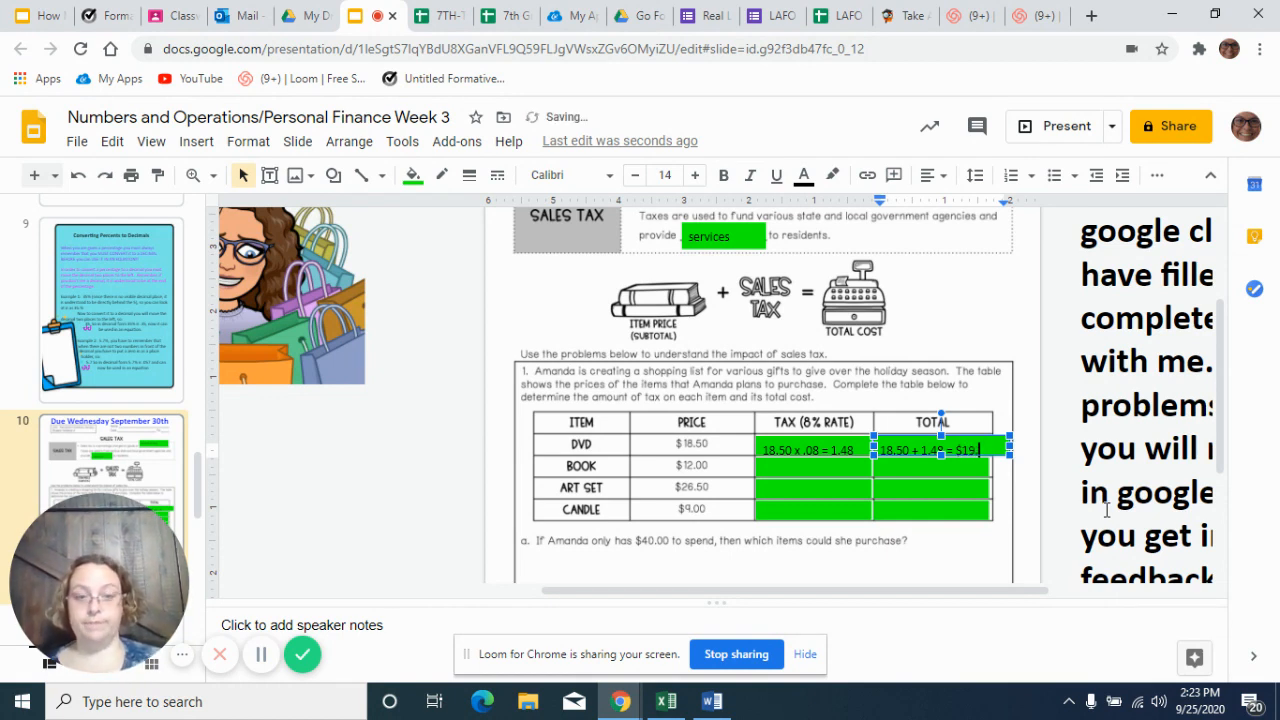
text(98)
click(814, 448)
text($)
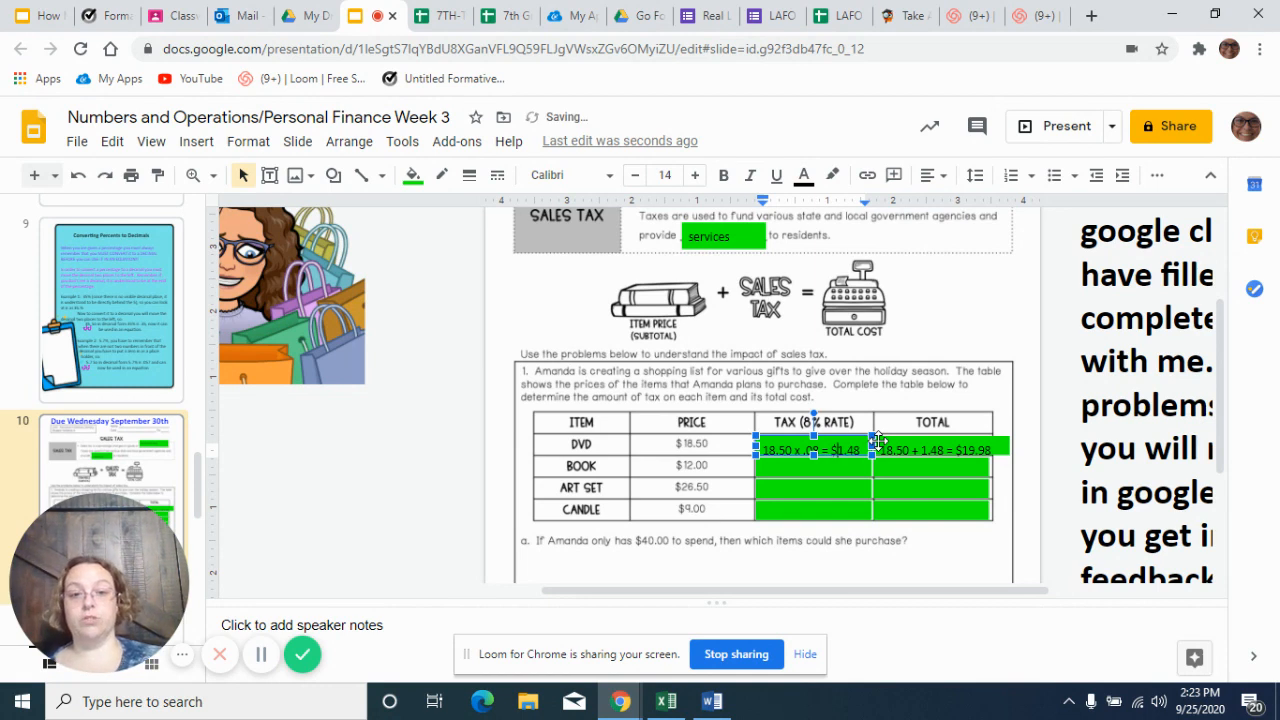
mouse_move(880, 486)
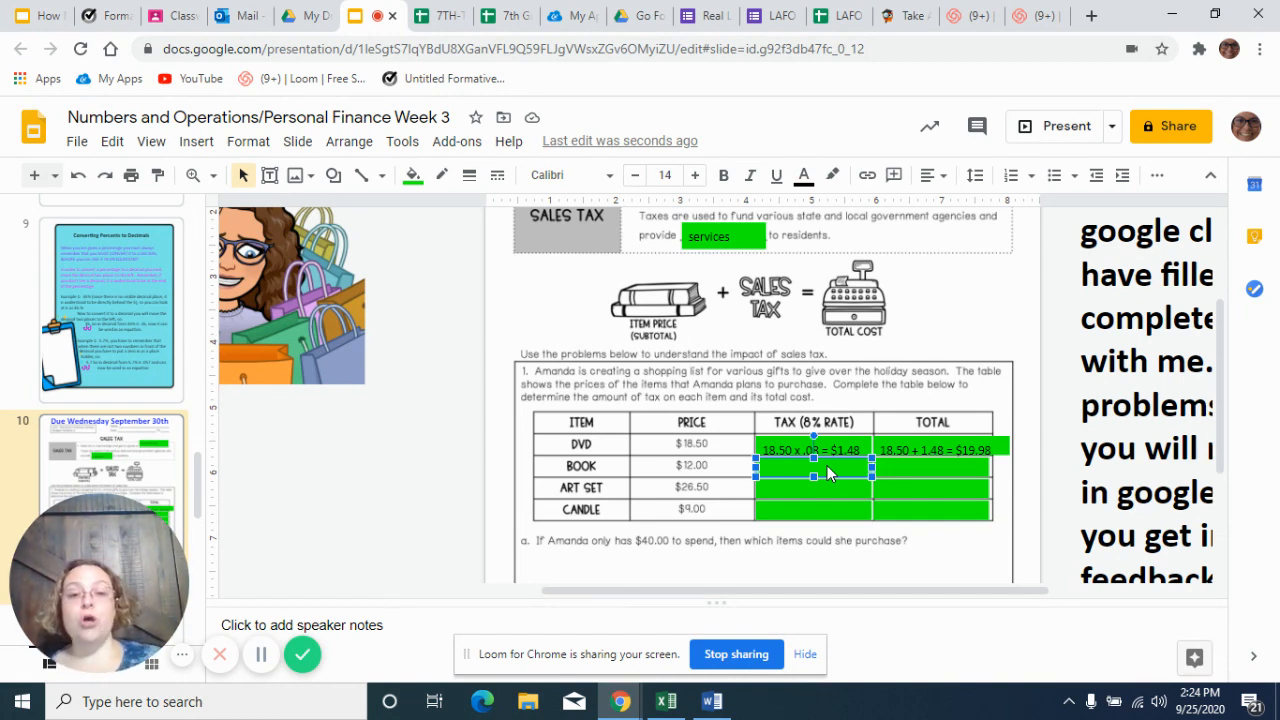
Enter the book row's tax '12 x .08 = $0.96' and total '12 + 0.96 = $12.96'
text(12)
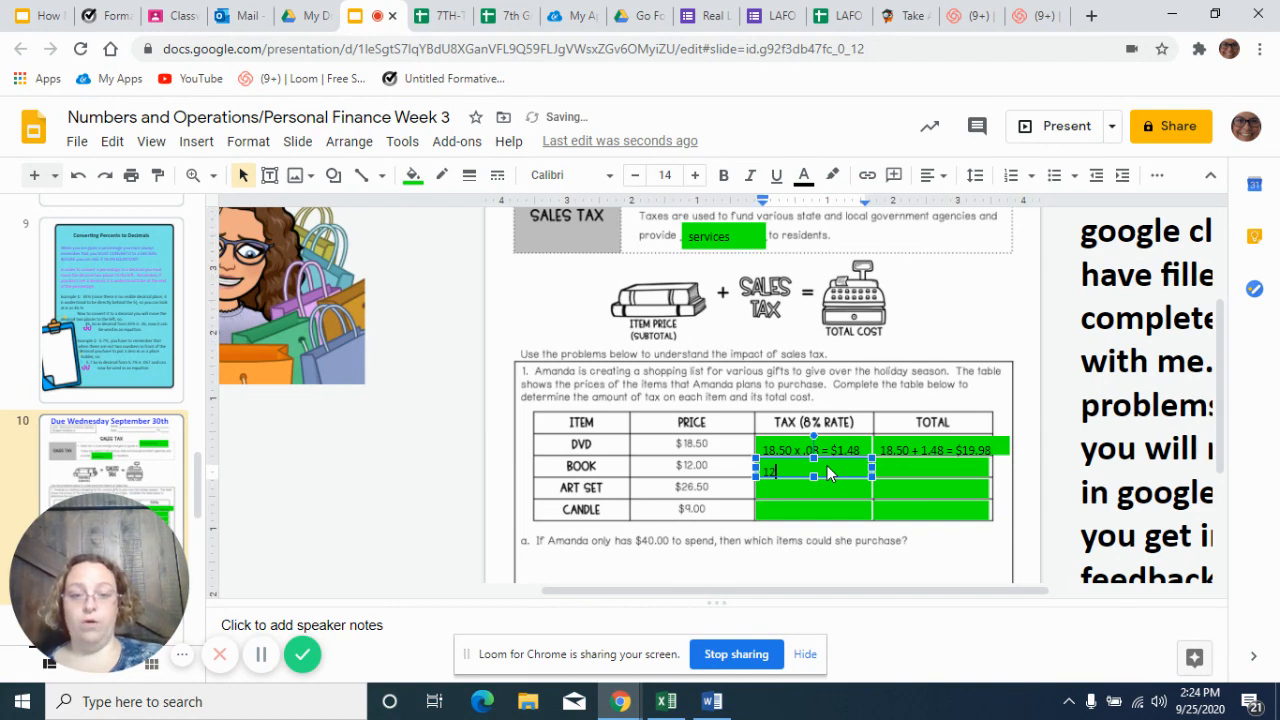
text(4)
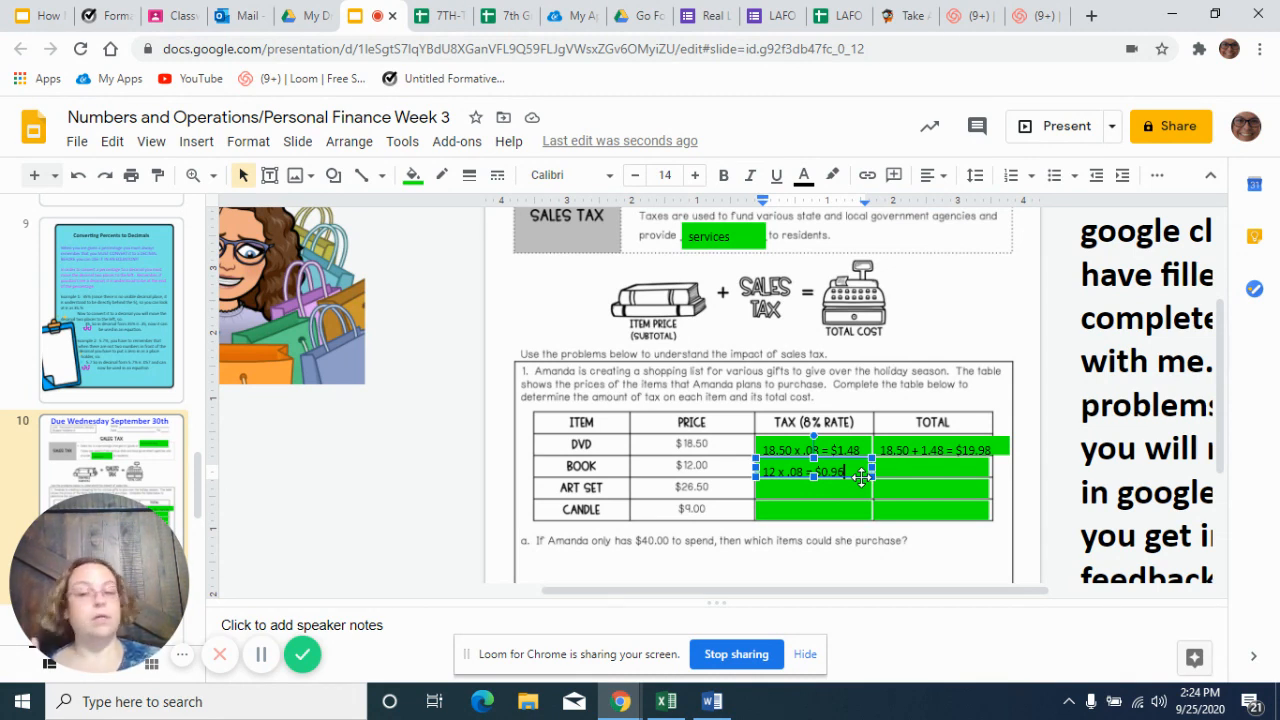
mouse_move(896, 470)
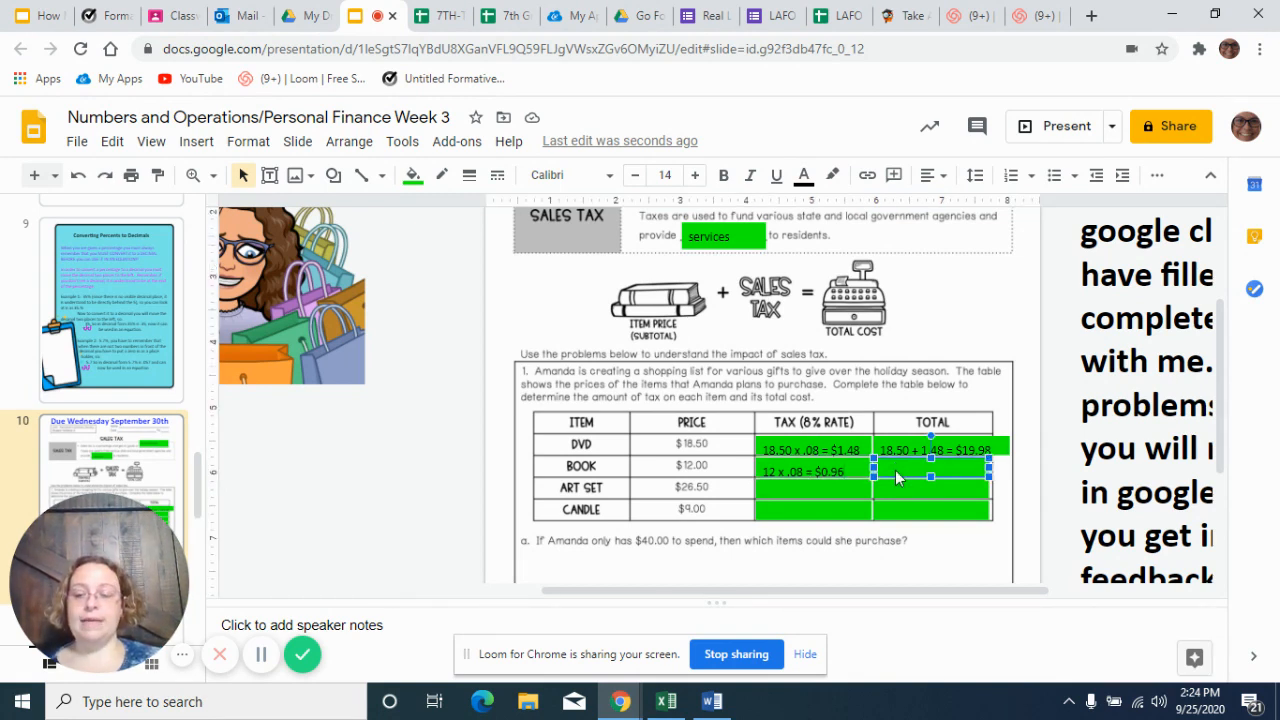
text(12 + 0.96 =)
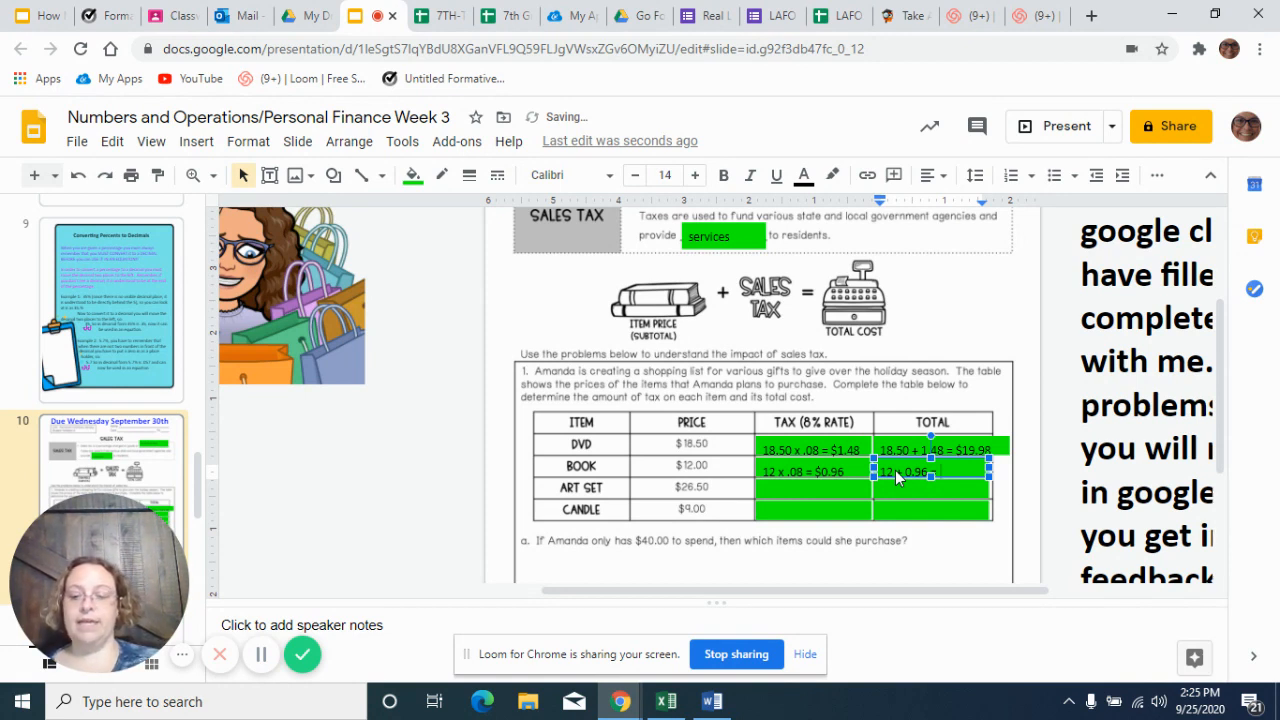
text($12.96)
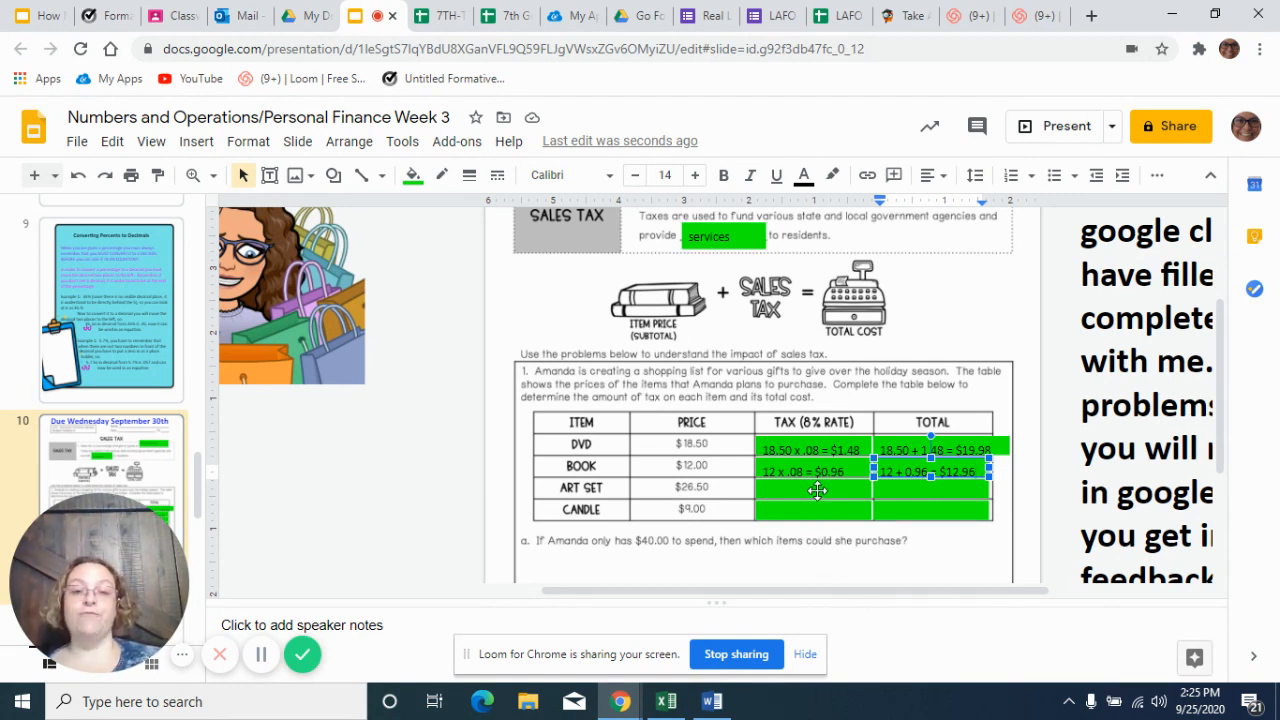
mouse_move(750, 500)
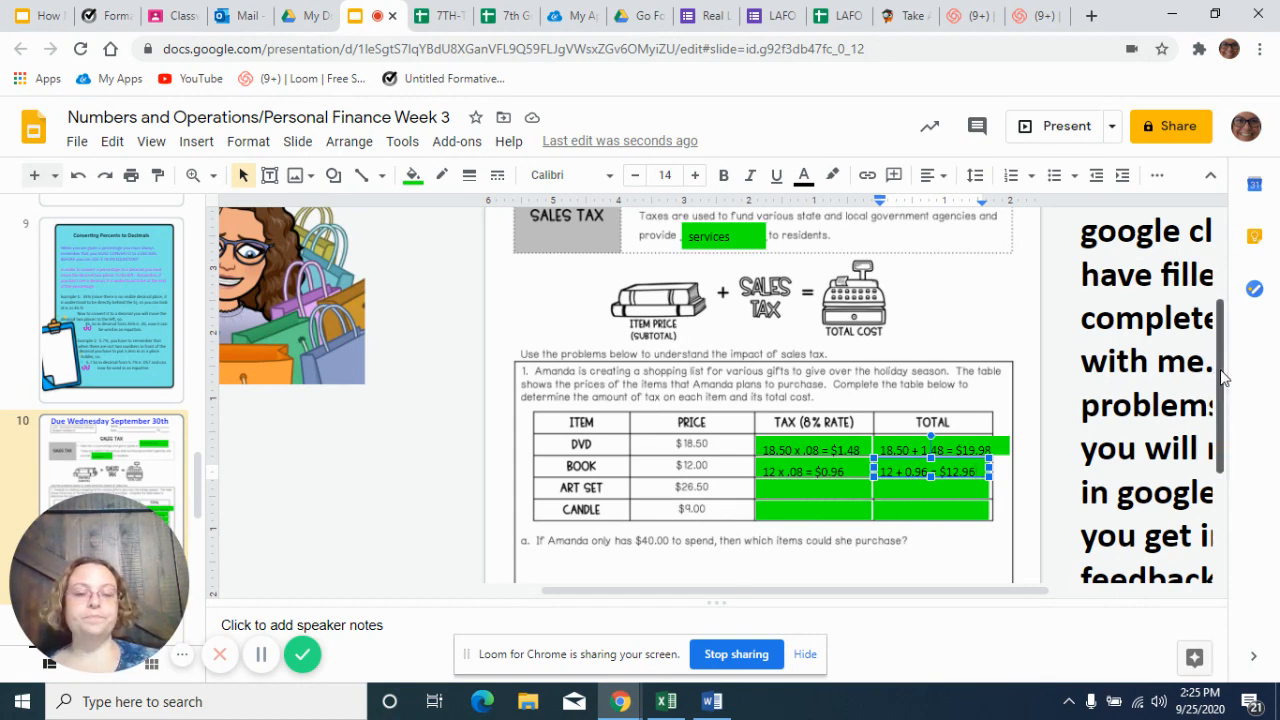
Scroll past the OMIT problem to Problem 2, Kane's $9.00 chew toy at 6.5% tax
scroll(down, 3)
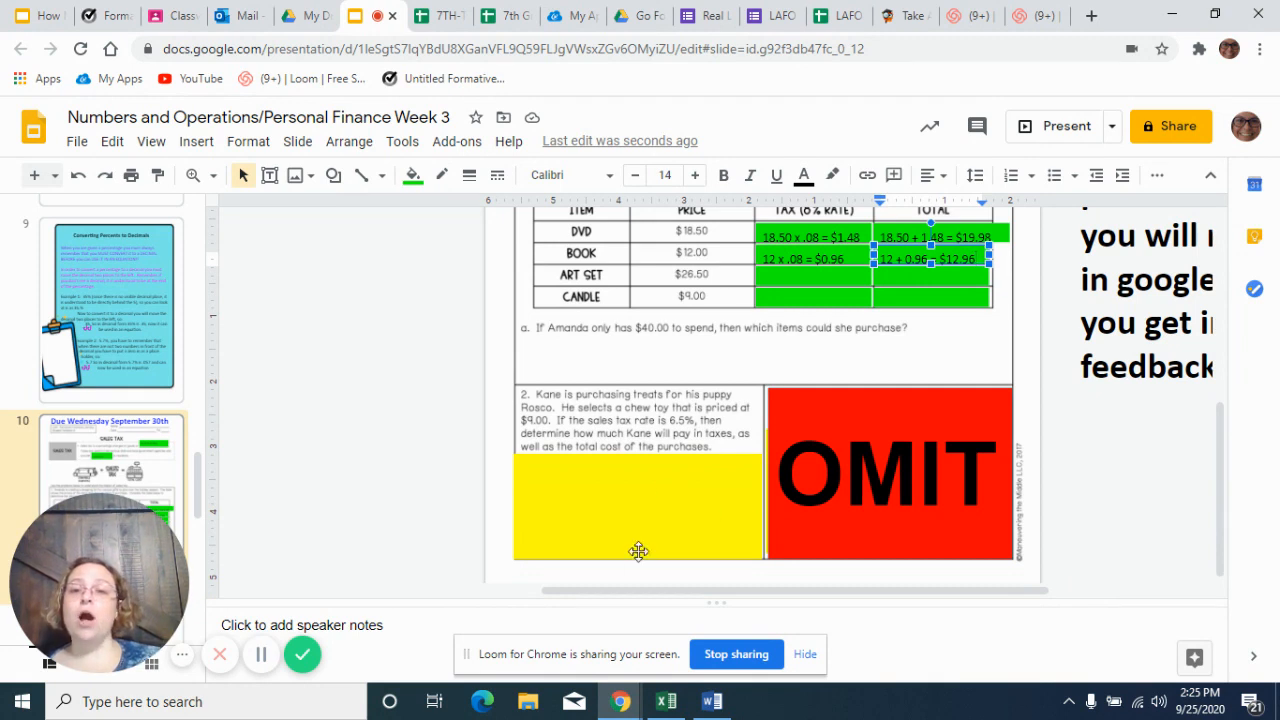
mouse_move(936, 526)
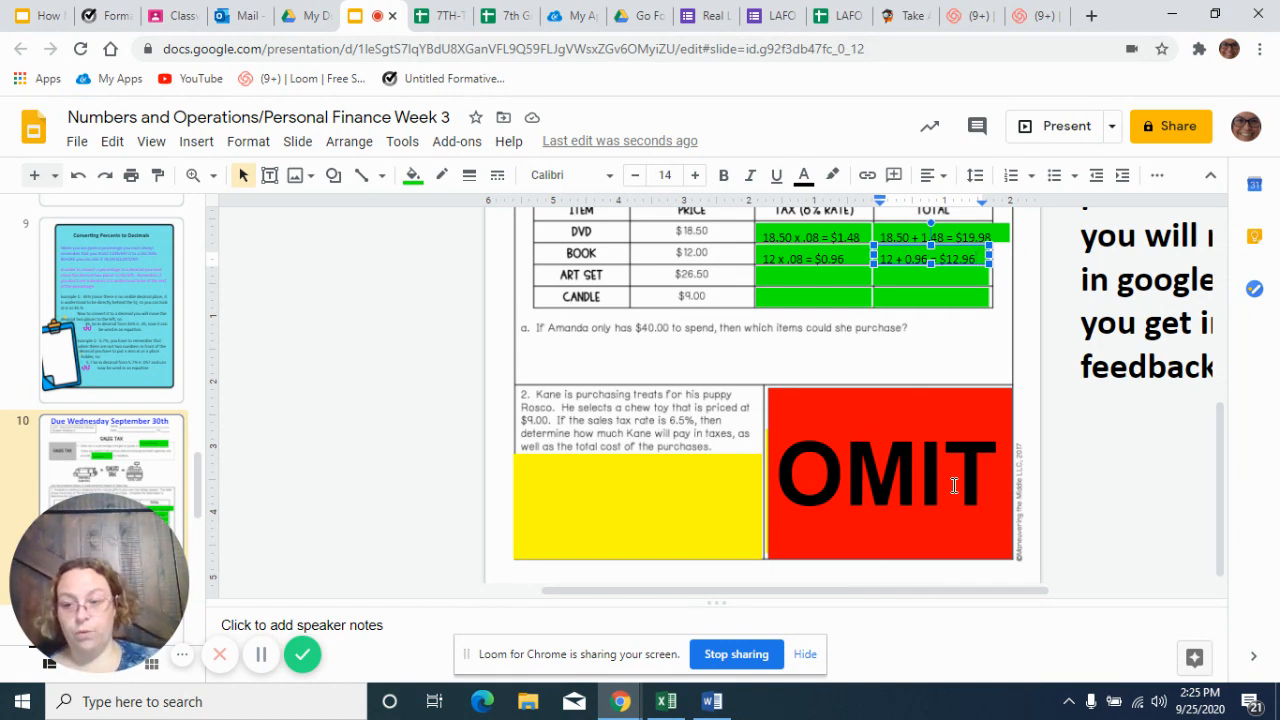
mouse_move(838, 438)
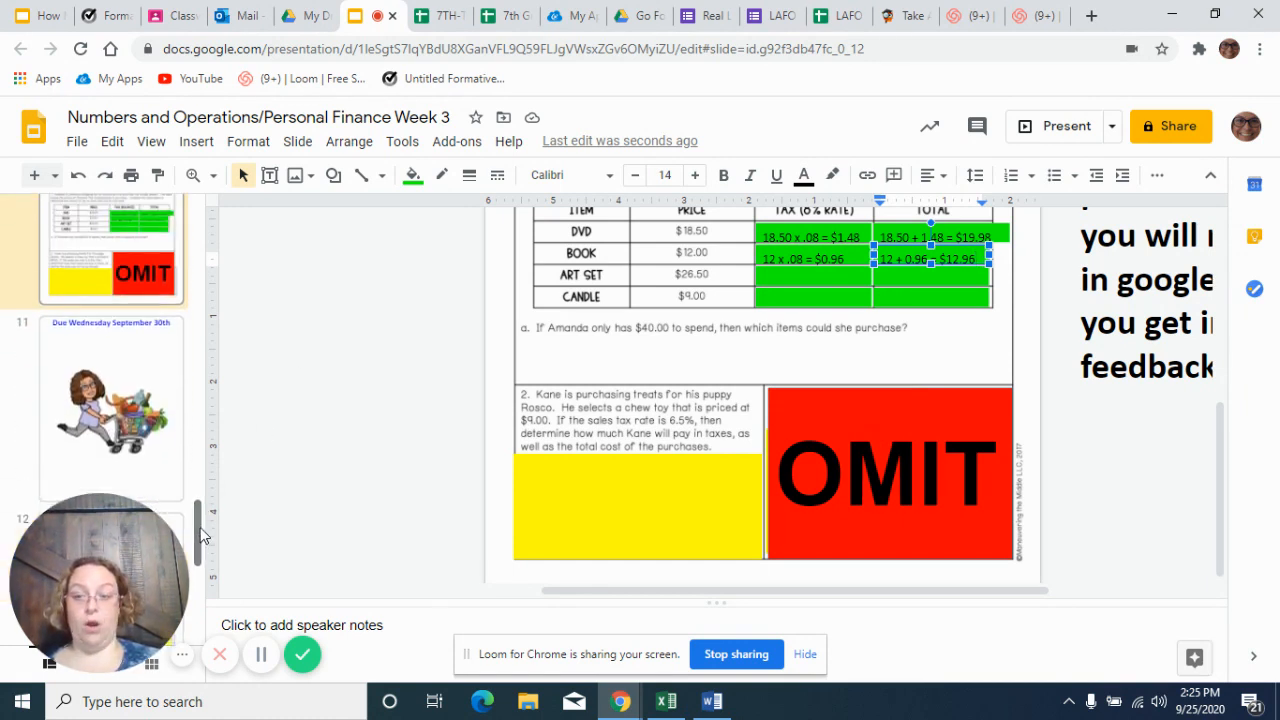
mouse_move(510, 418)
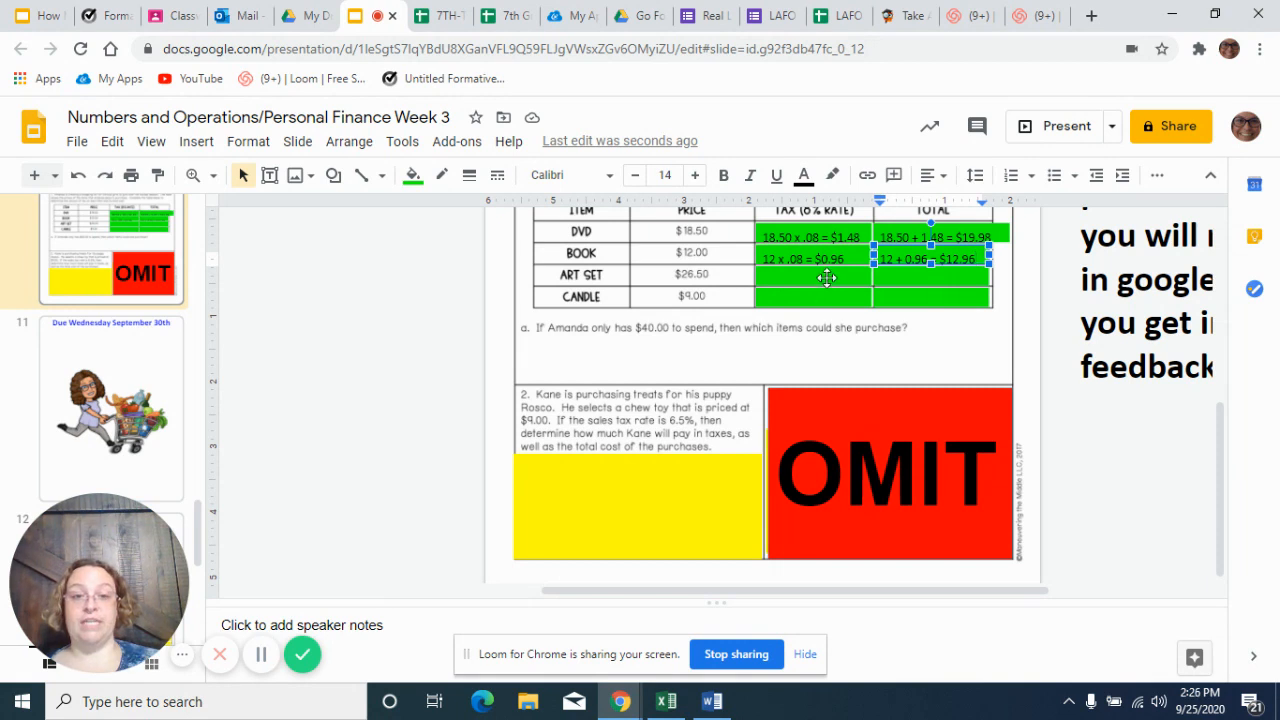
mouse_move(640, 476)
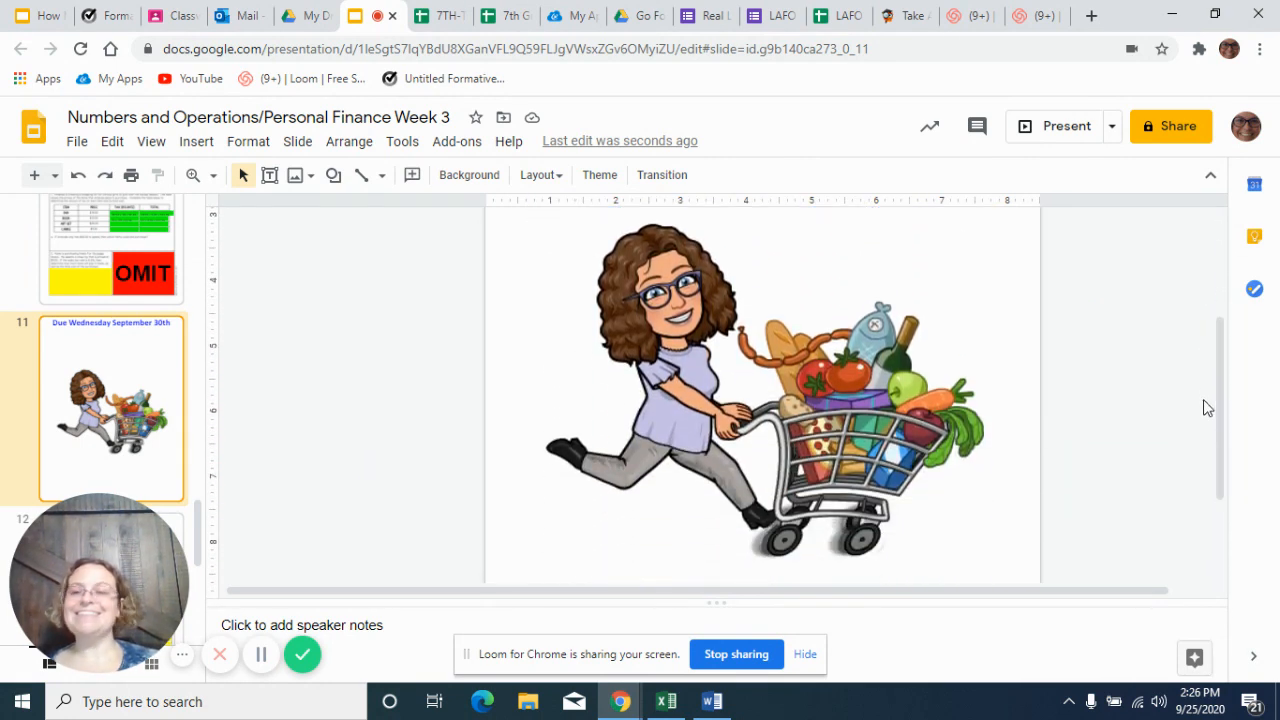
mouse_move(924, 316)
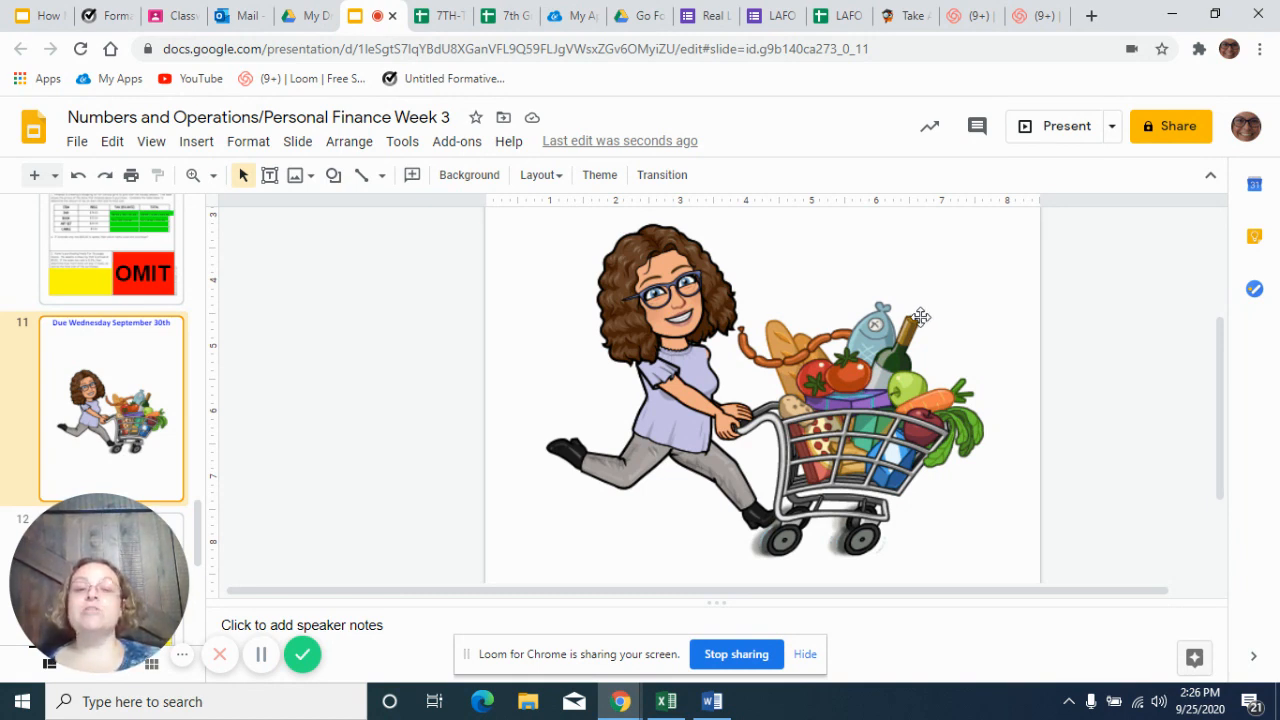
mouse_move(882, 436)
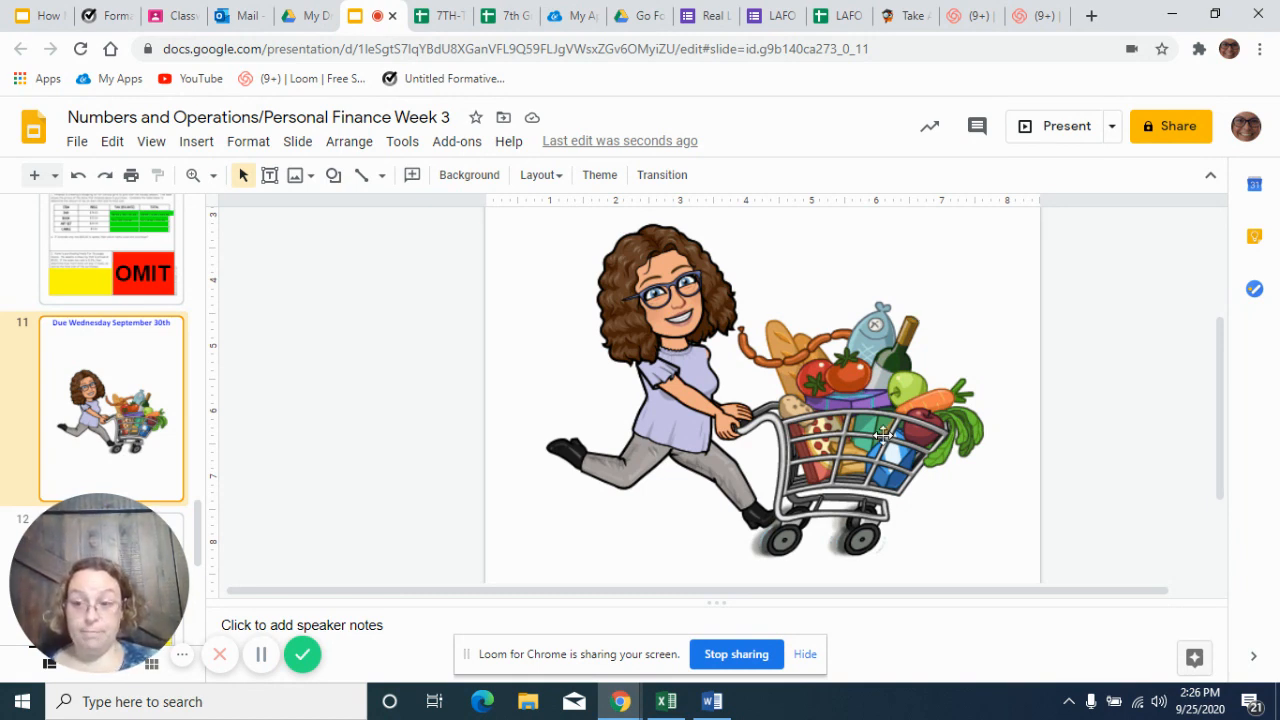
Glance at the Google Classroom assignments page and return to the sales tax worksheet slide
scroll(down, 3)
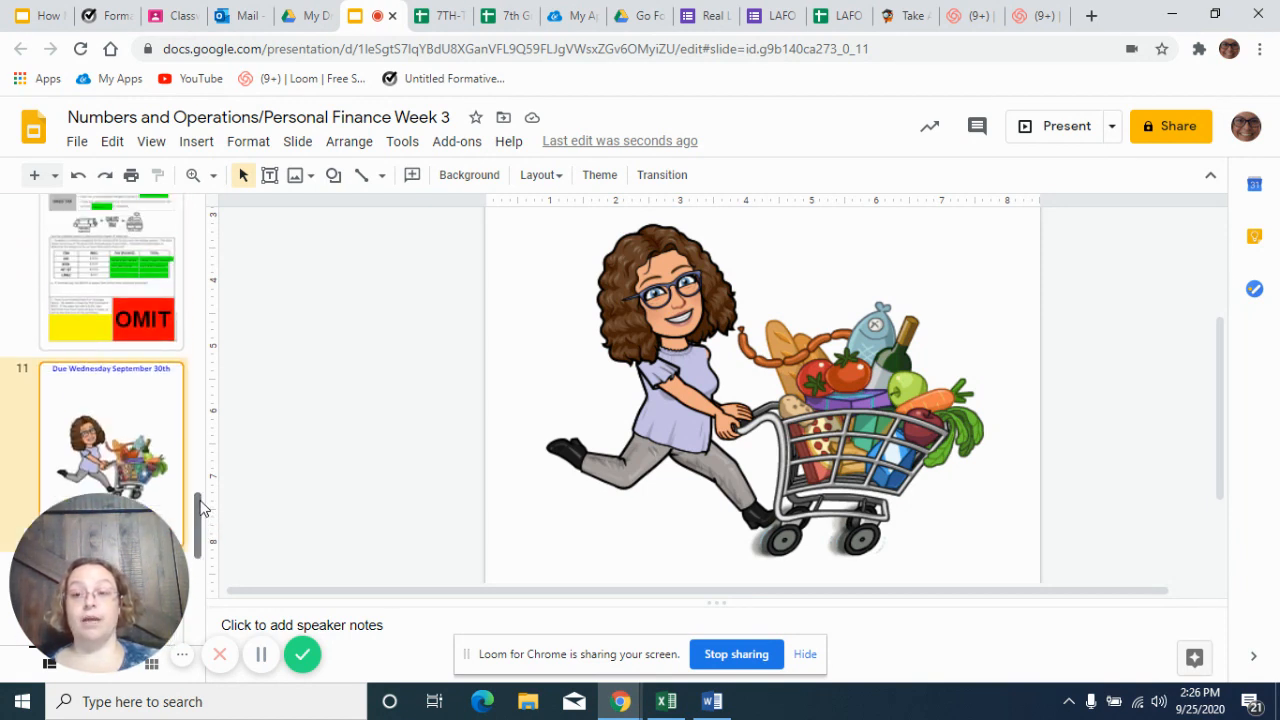
mouse_move(560, 420)
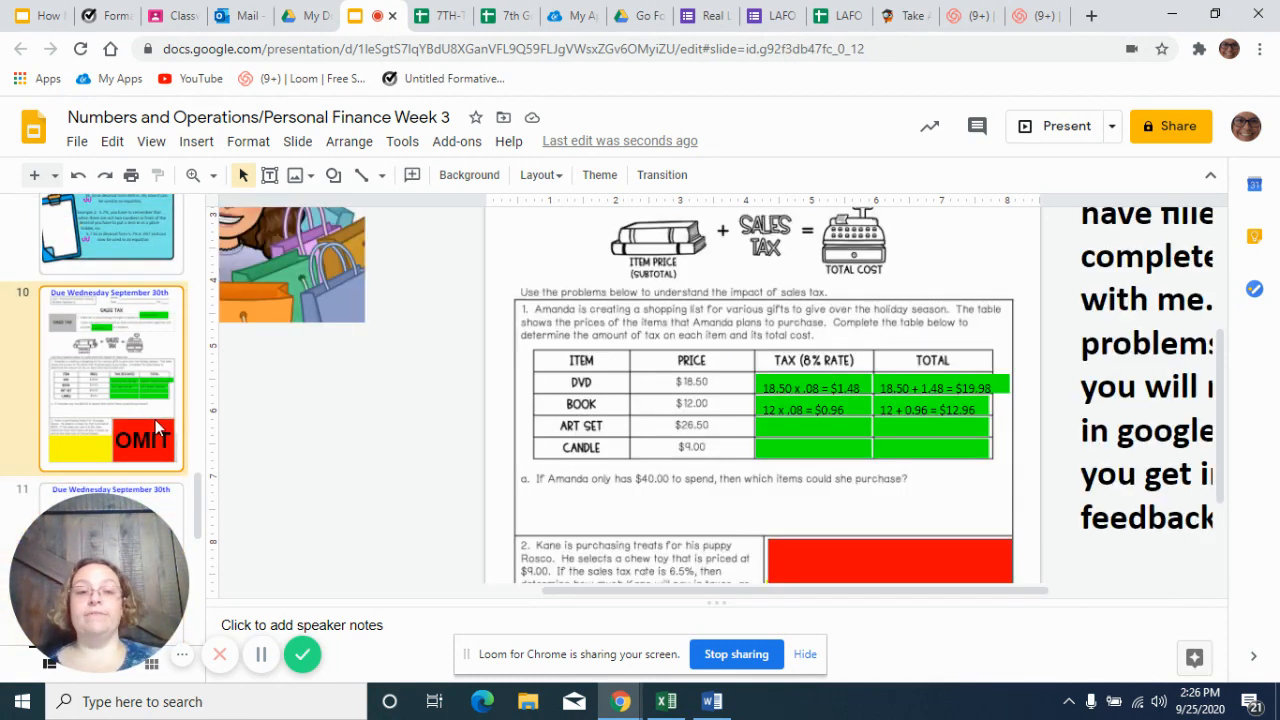
mouse_move(1070, 532)
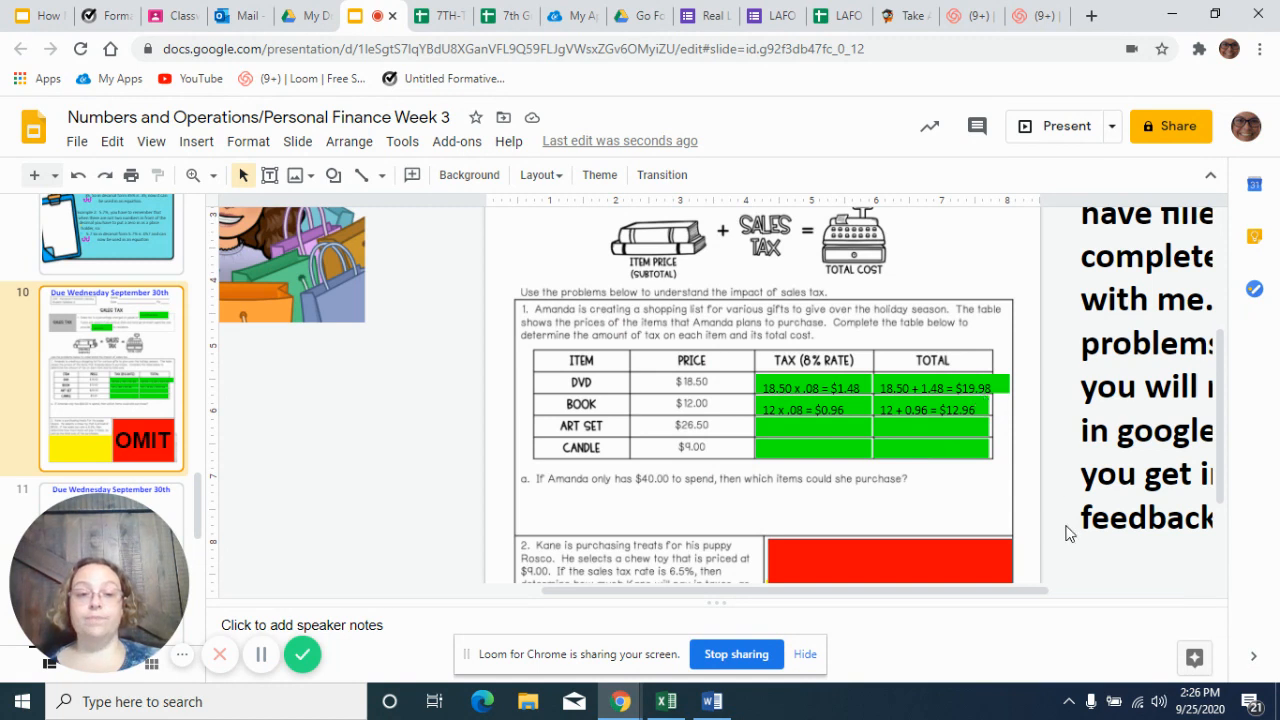
mouse_move(564, 160)
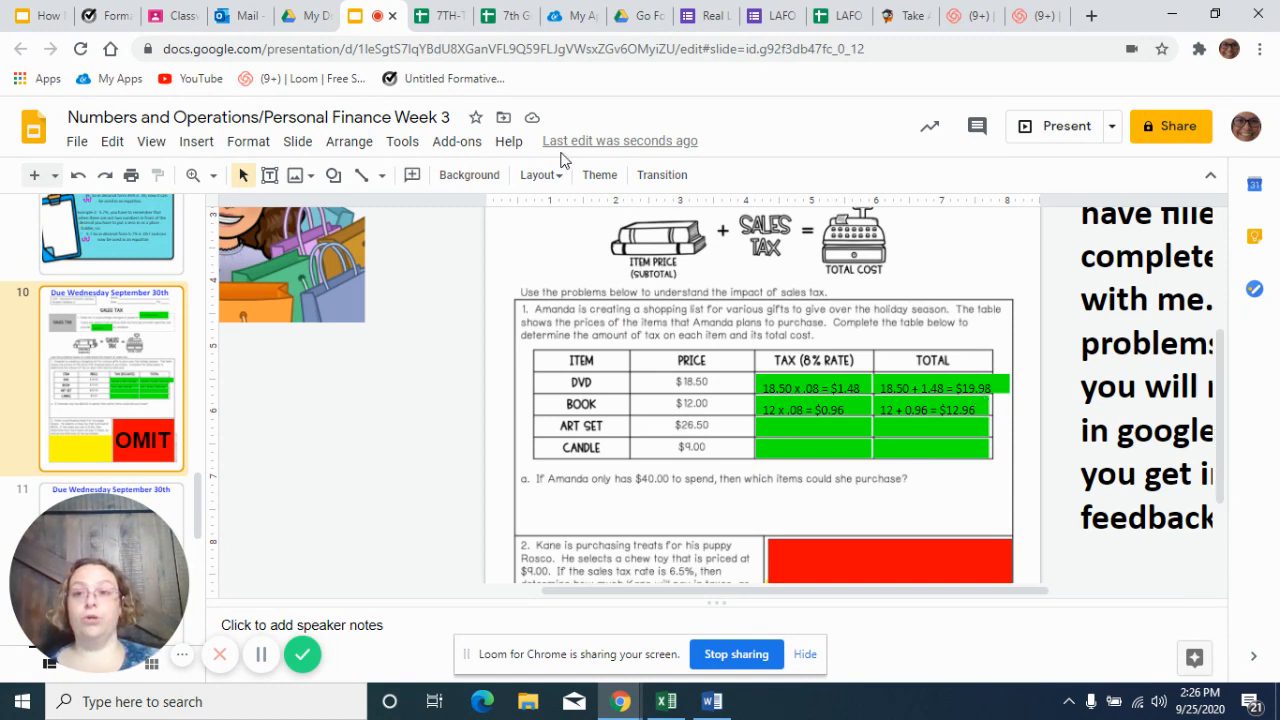
click(152, 16)
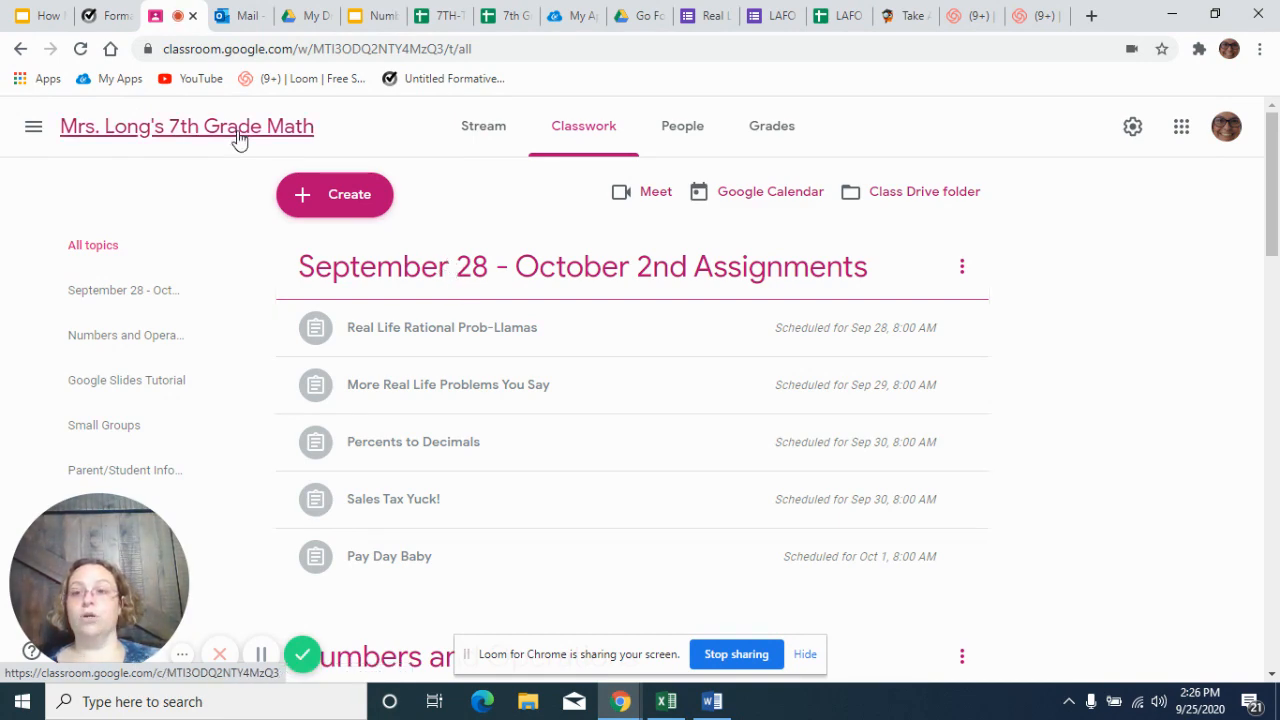
click(364, 16)
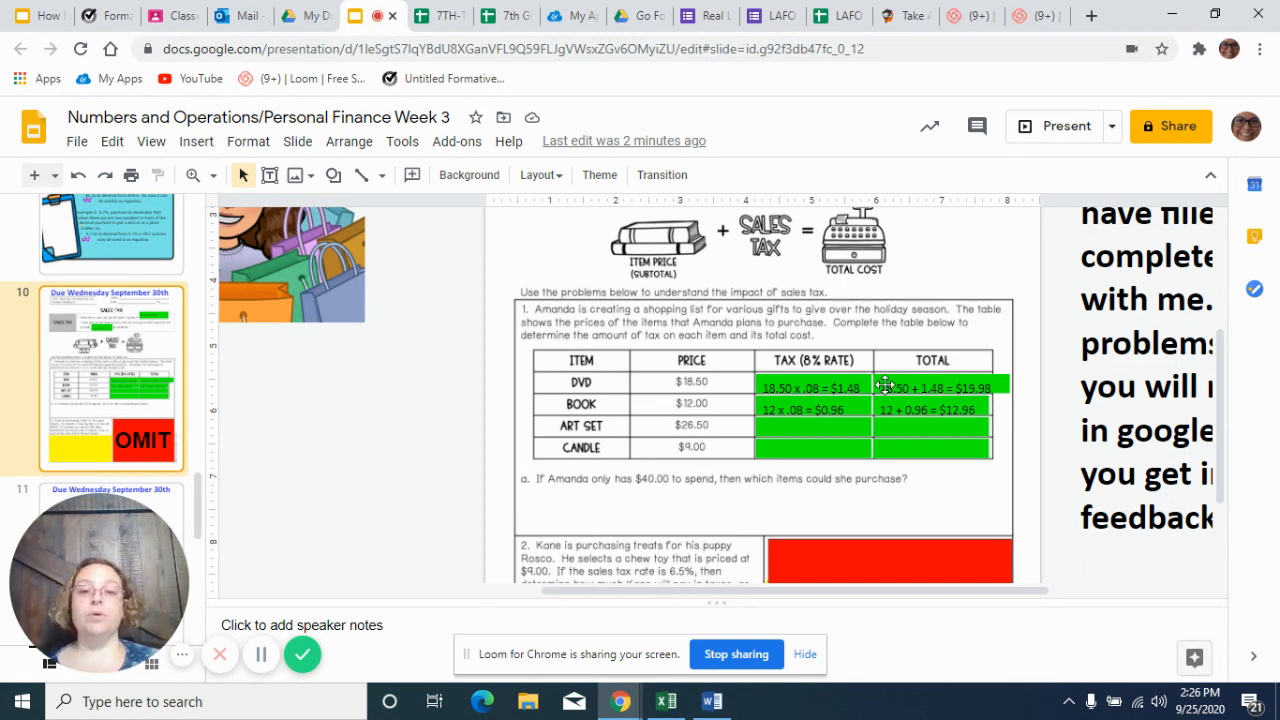
mouse_move(944, 472)
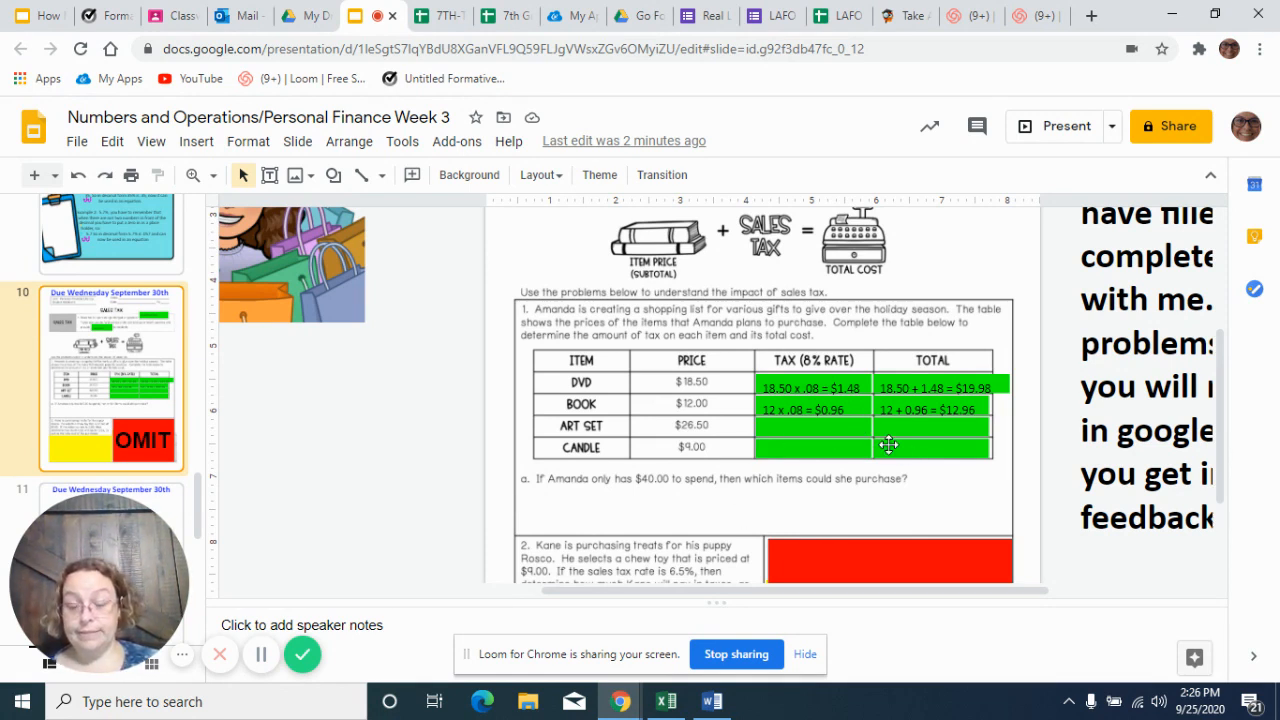
mouse_move(904, 400)
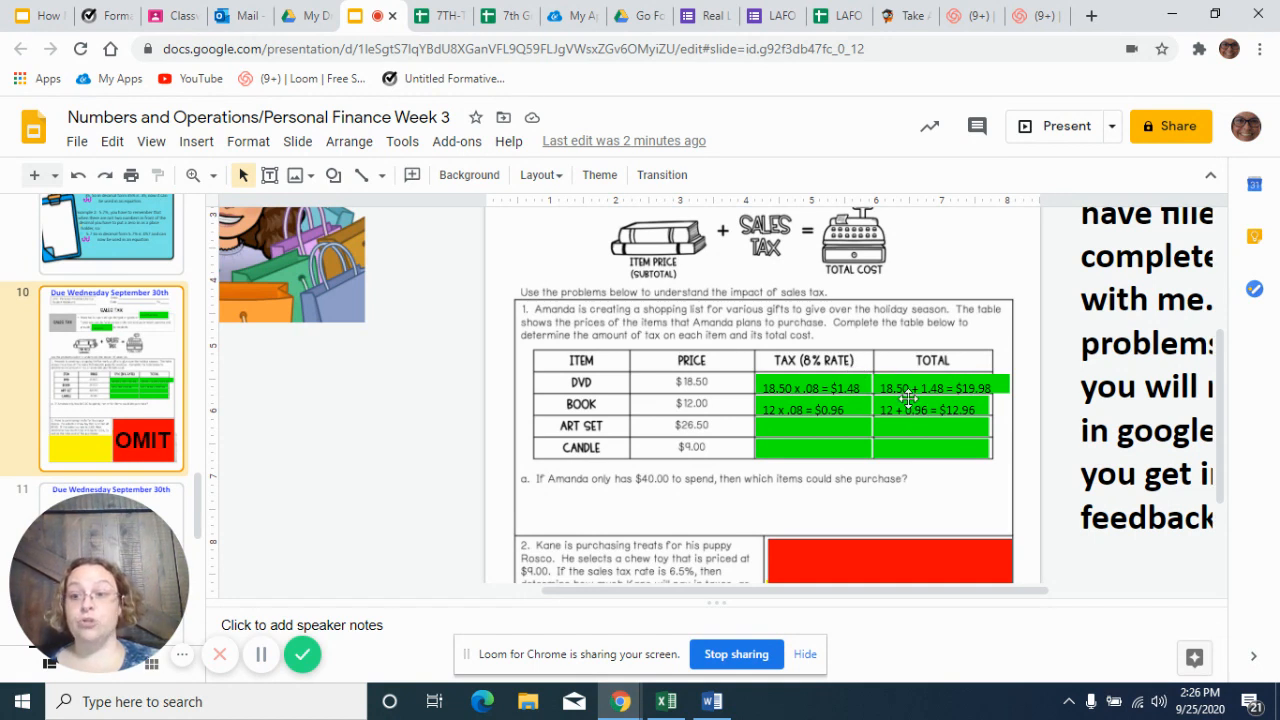